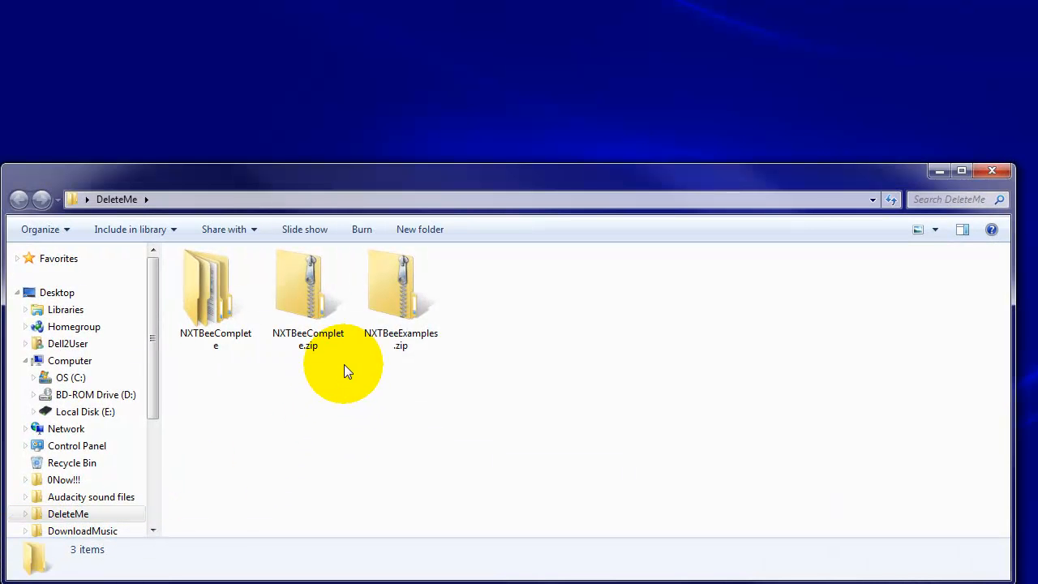
mouse_move(397, 284)
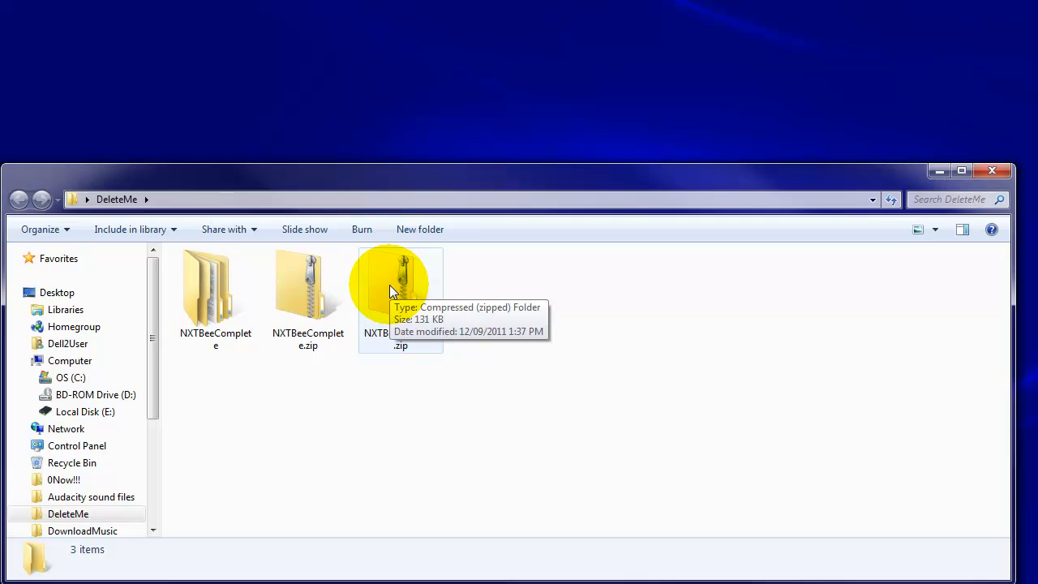
mouse_move(501, 322)
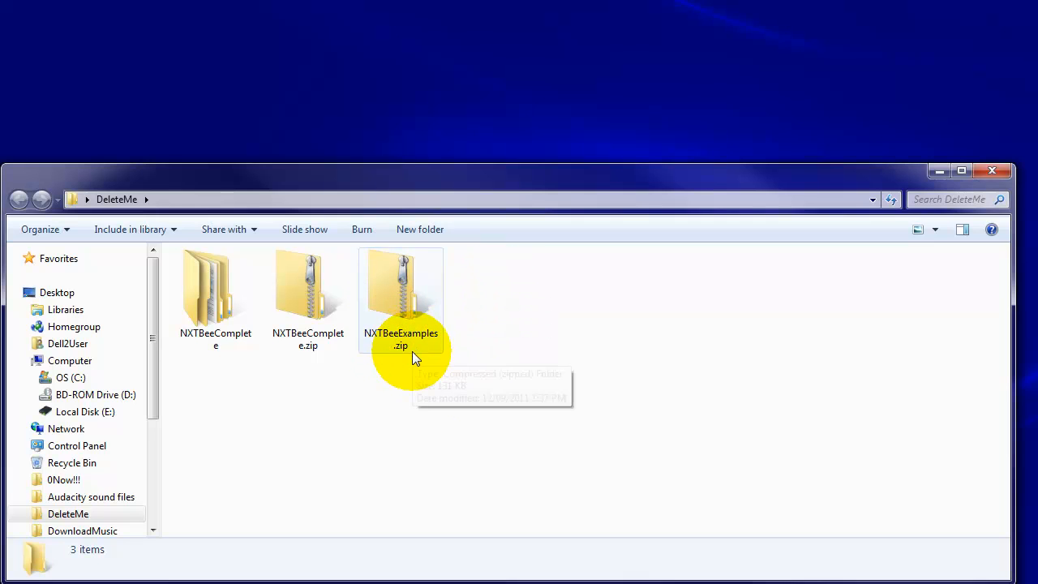
mouse_move(397, 290)
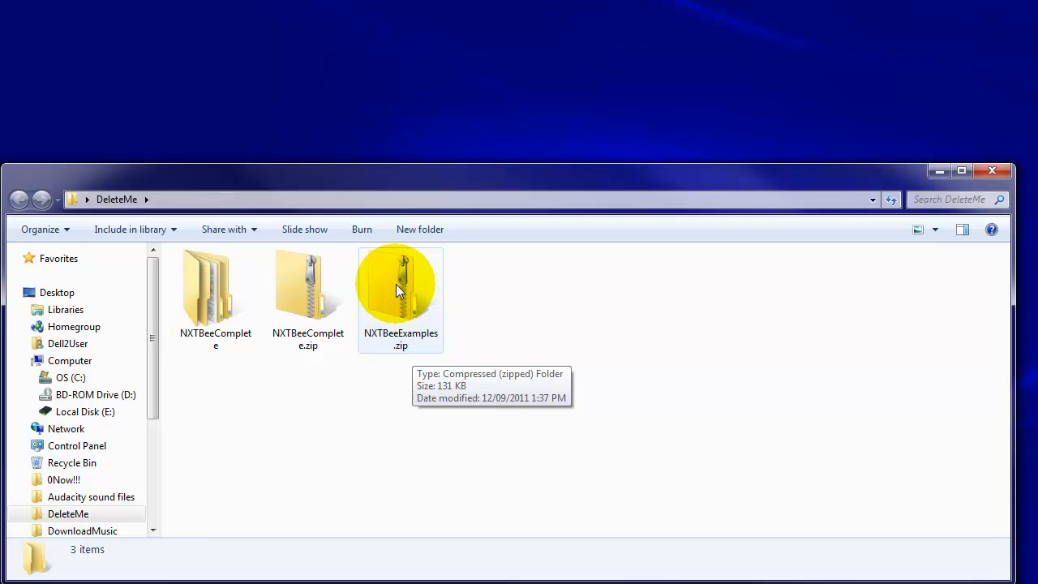
Extract NXTBeeExamples.zip to the suggested folder and select NXTCompleteReceive.rbt in the result.
right_click(399, 292)
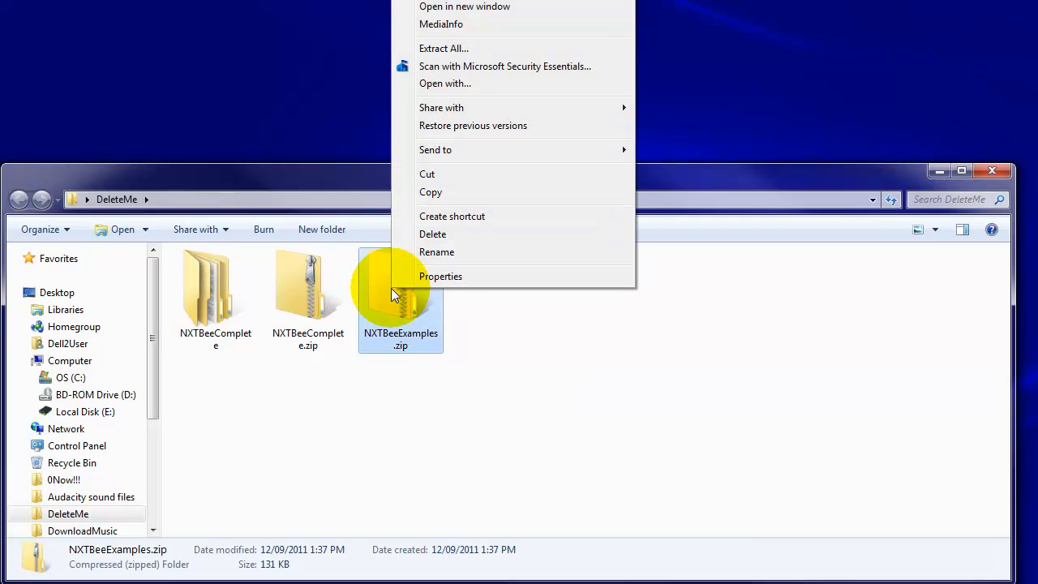
mouse_move(451, 48)
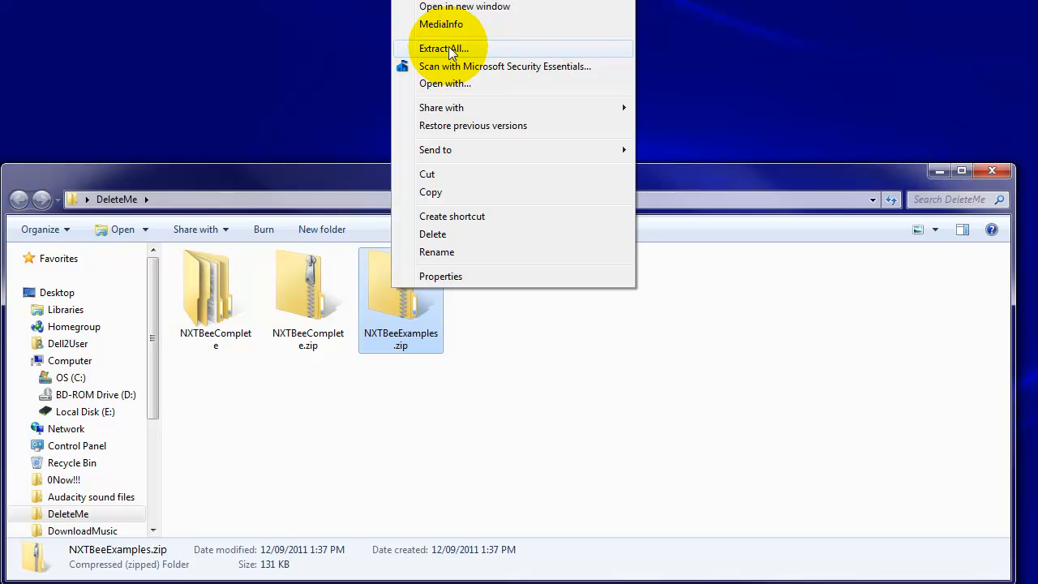
left_click(445, 49)
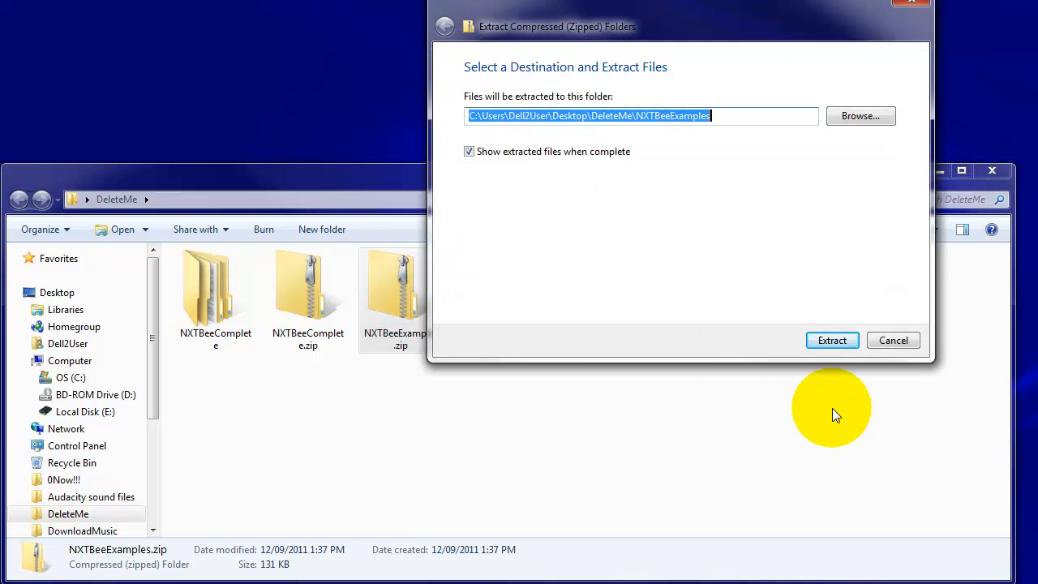
left_click(830, 340)
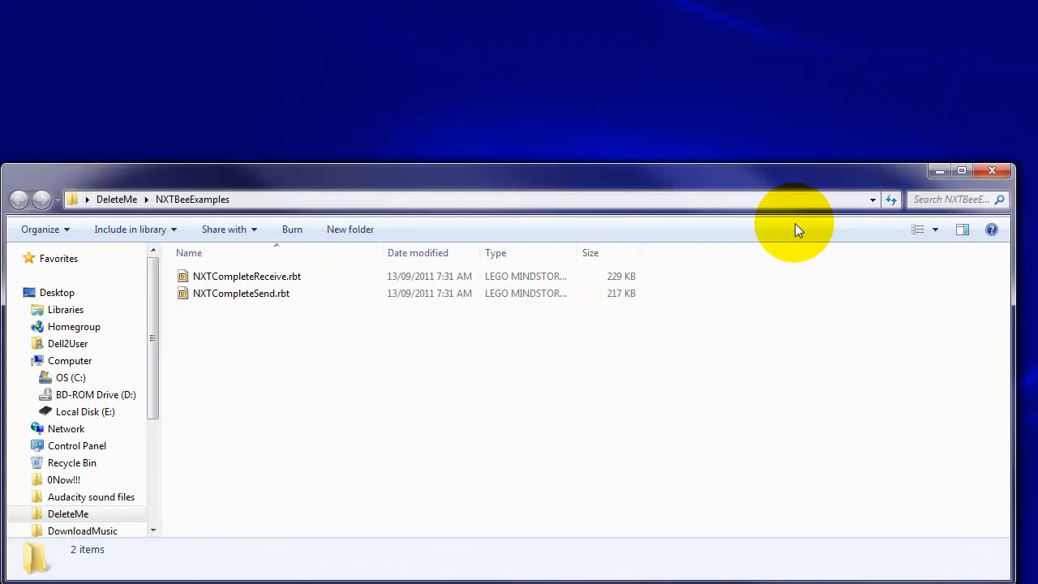
left_click(247, 275)
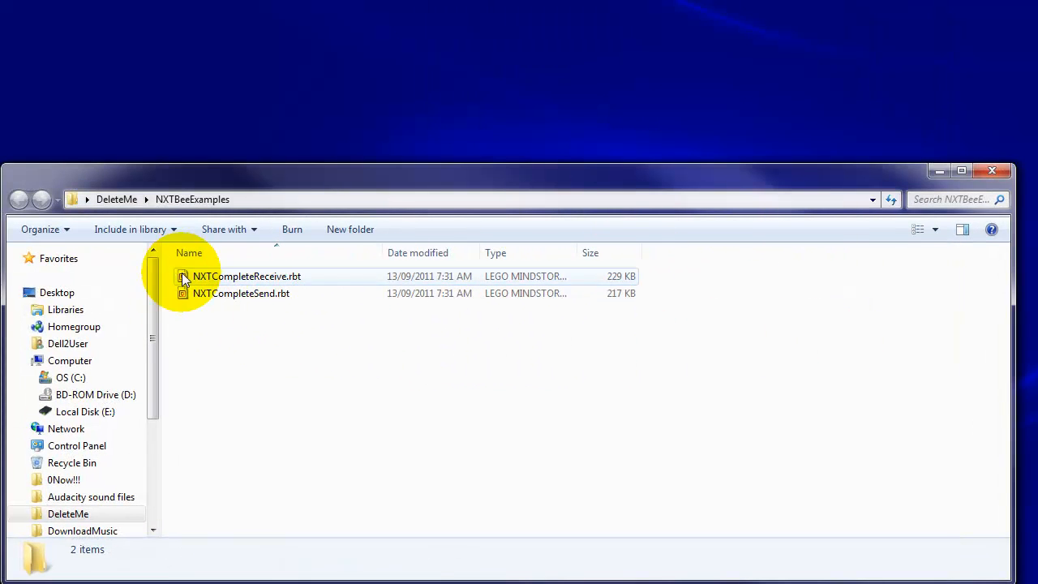
mouse_move(212, 292)
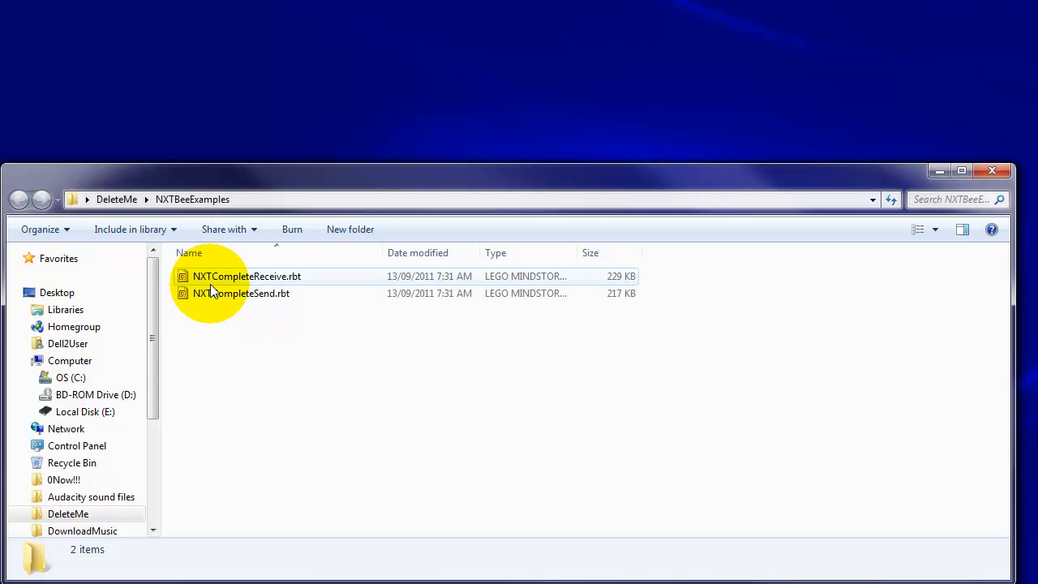
mouse_move(227, 303)
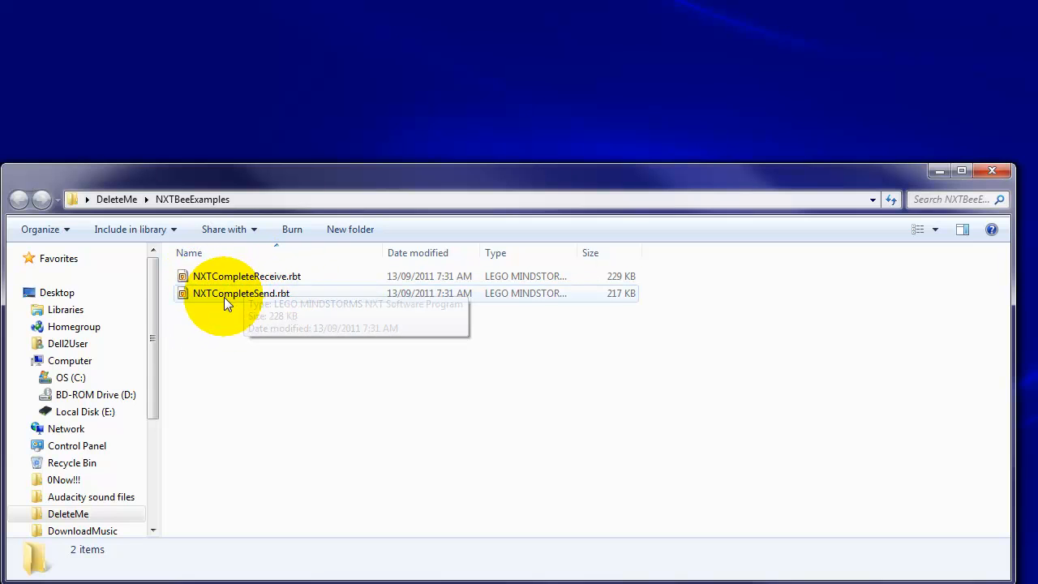
mouse_move(290, 311)
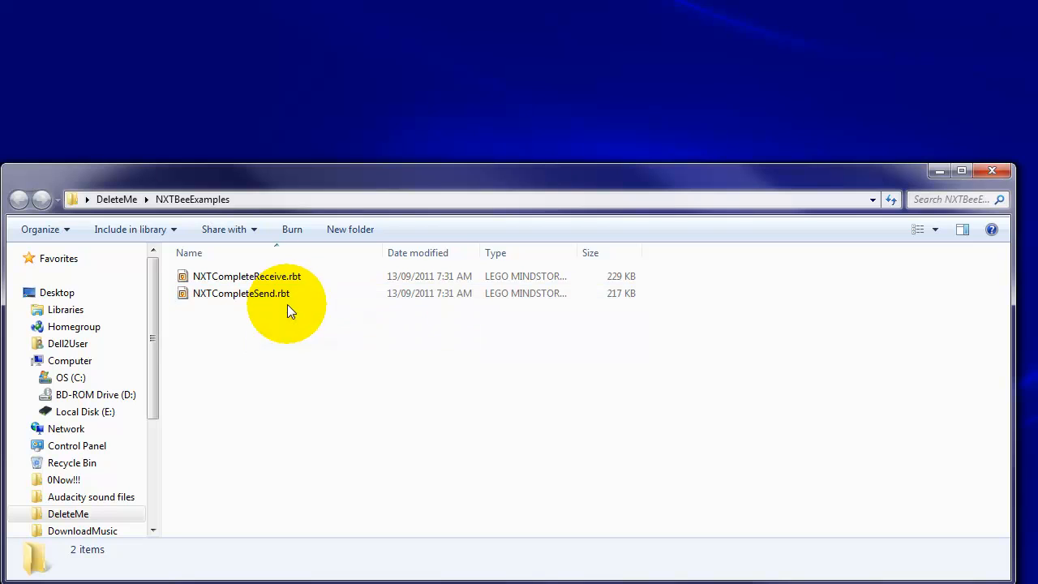
mouse_move(261, 263)
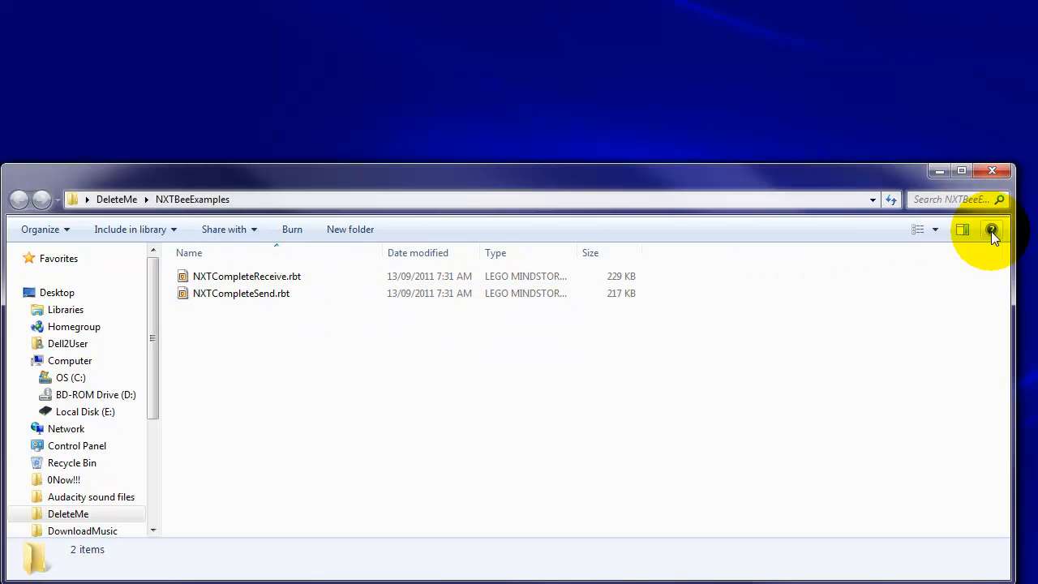
Return to DeleteMe, check the NXTBeeExamples folder's two .rbt files, and close Explorer.
left_click(19, 200)
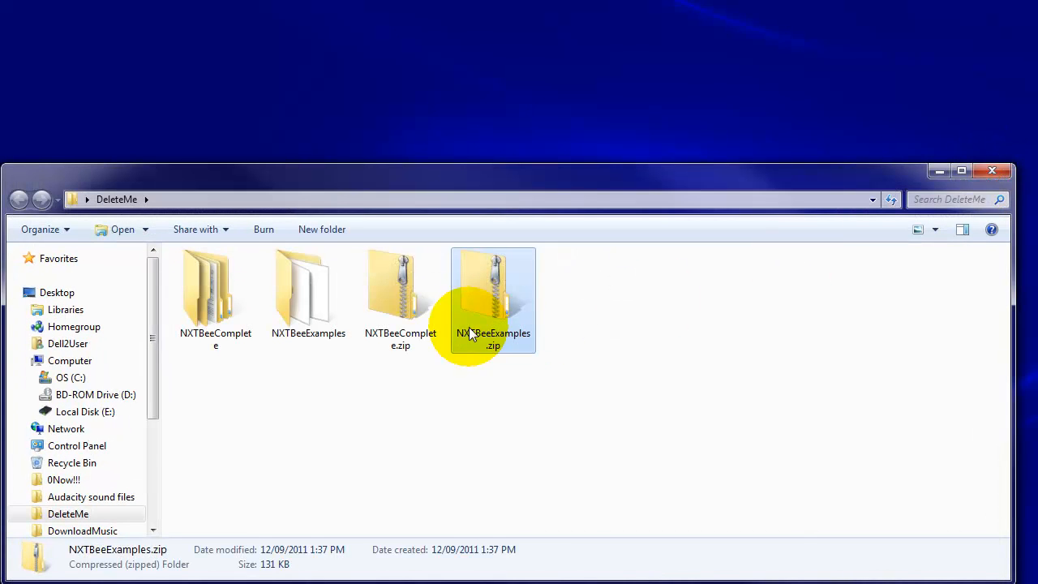
left_click(309, 288)
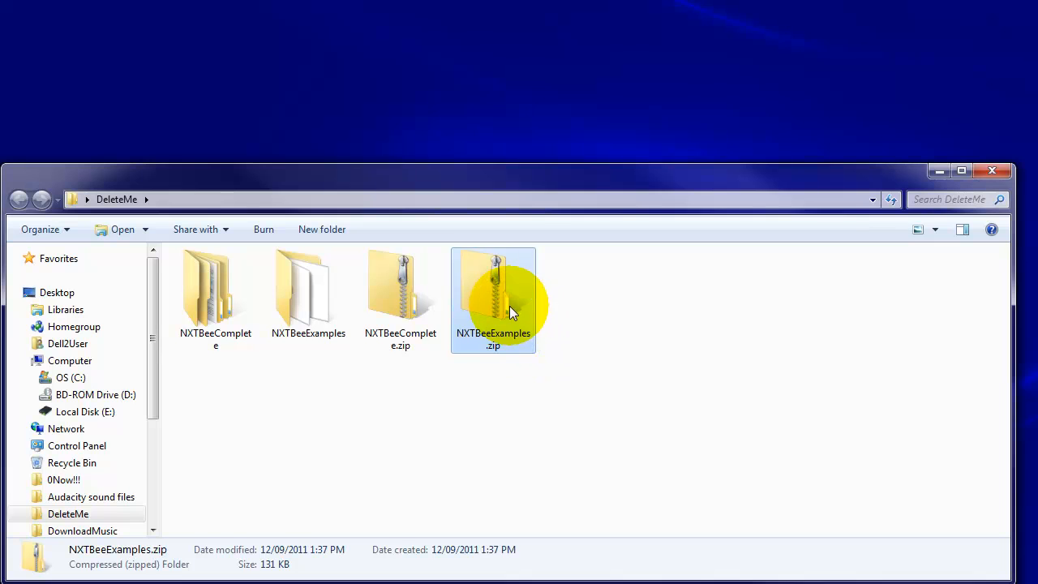
mouse_move(306, 307)
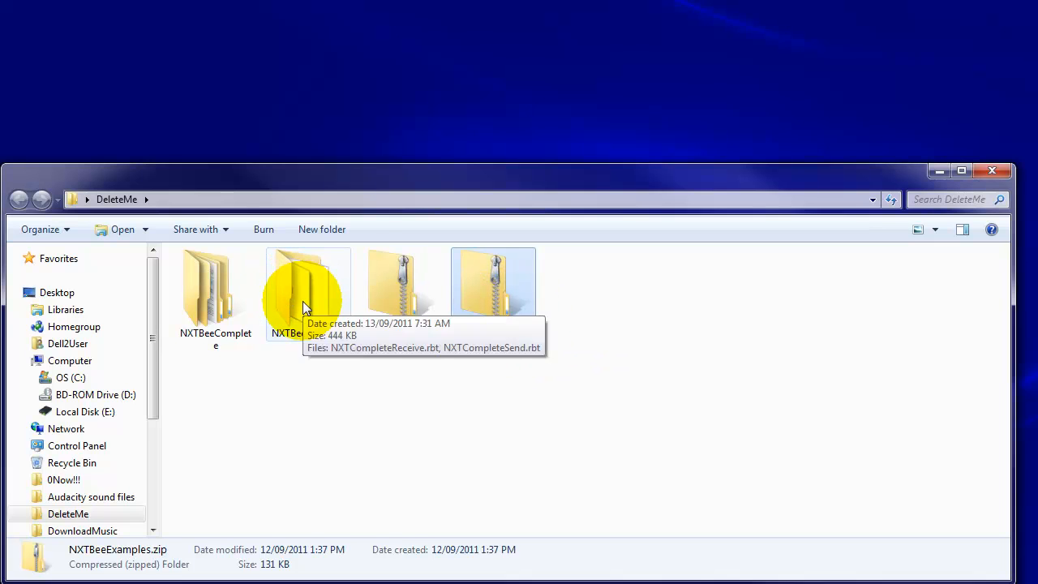
double_click(308, 284)
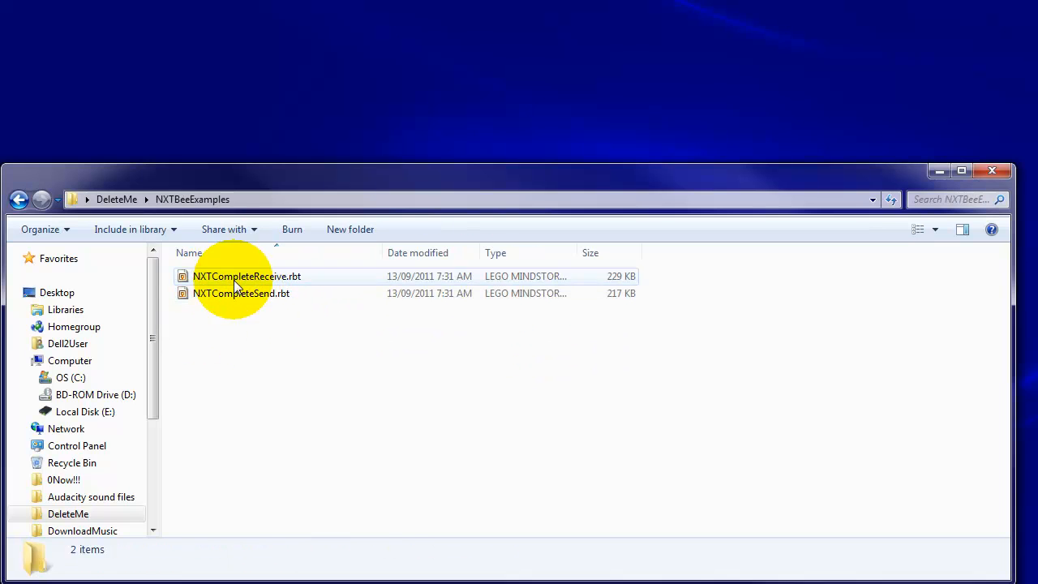
mouse_move(999, 172)
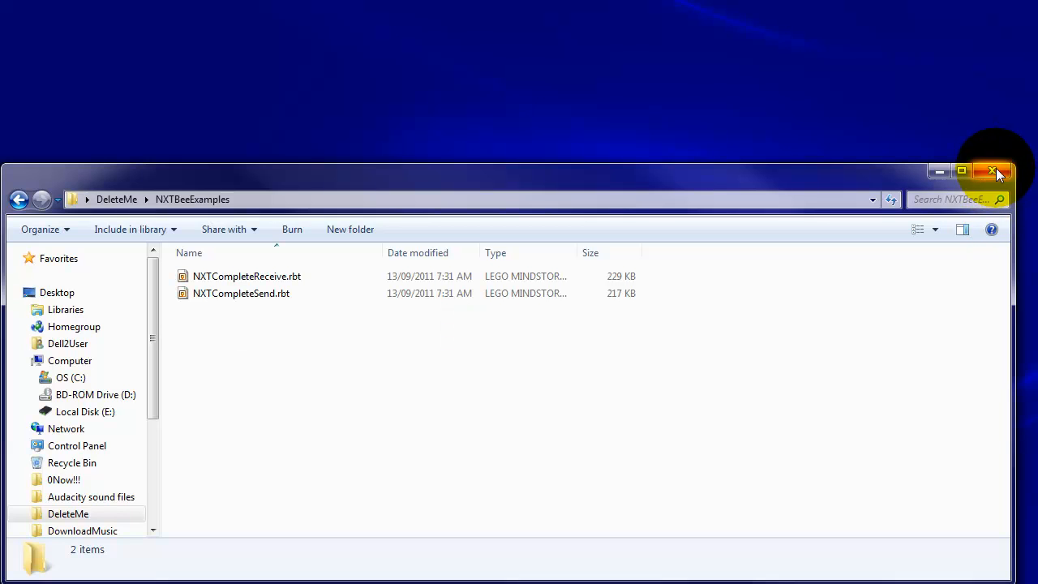
mouse_move(999, 172)
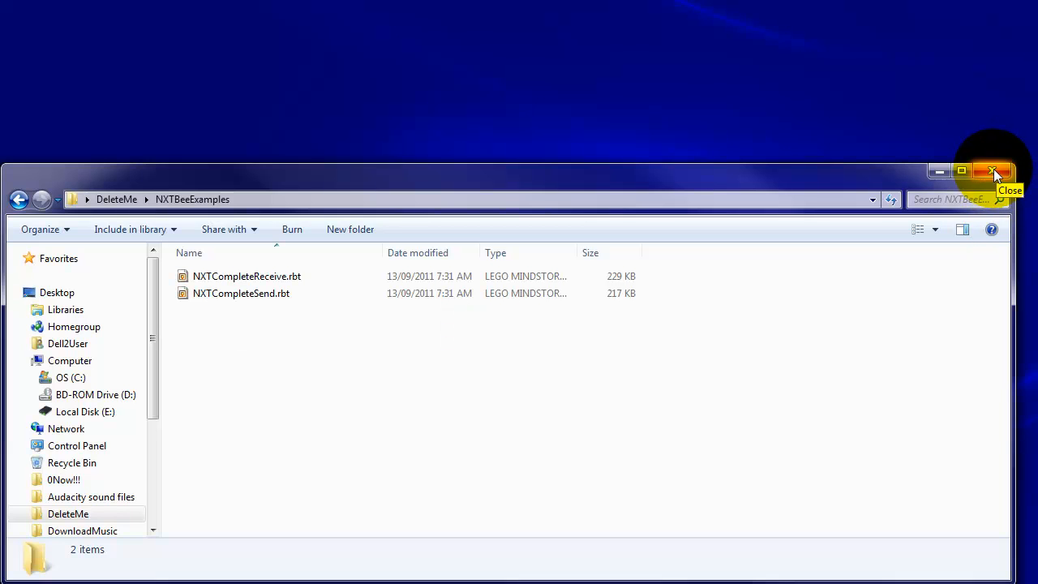
left_click(996, 171)
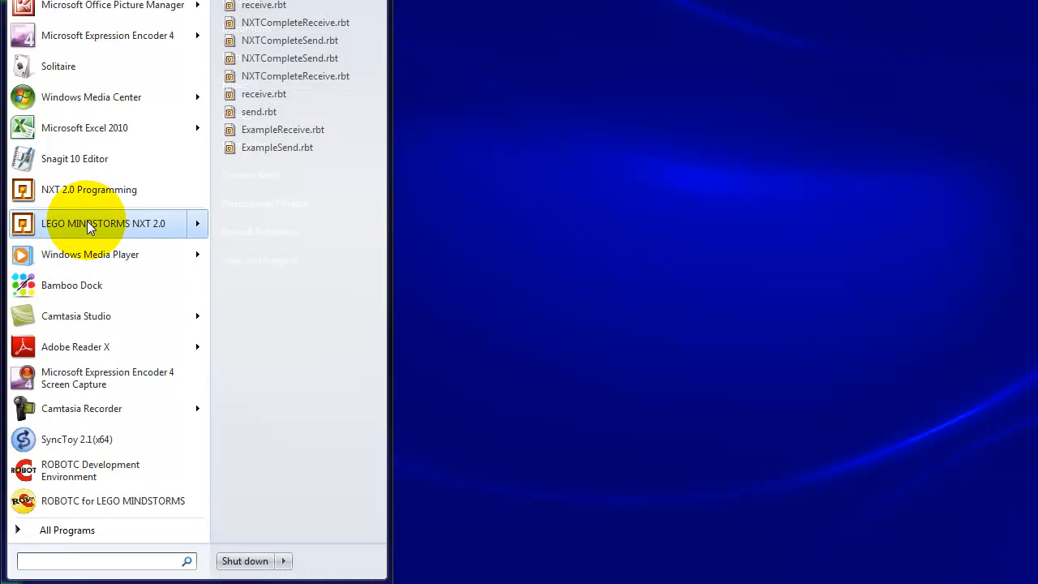
Launch LEGO MINDSTORMS NXT 2.0 from the Start menu.
left_click(104, 224)
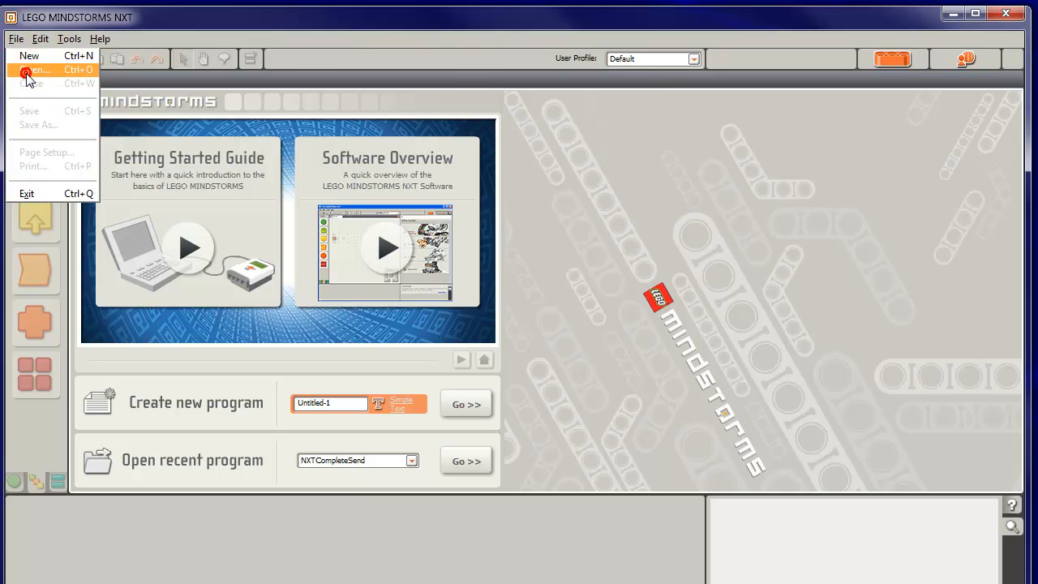
In the Open dialog, browse Desktop > DeleteMe > NXTBeeExamples and select NXTCompleteSend.rbt.
left_click(36, 70)
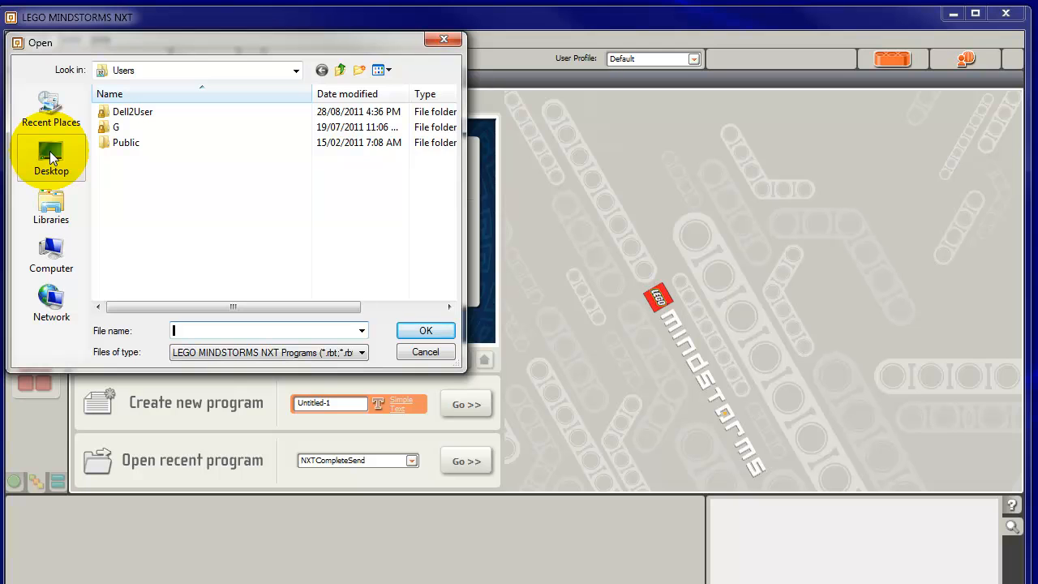
left_click(52, 158)
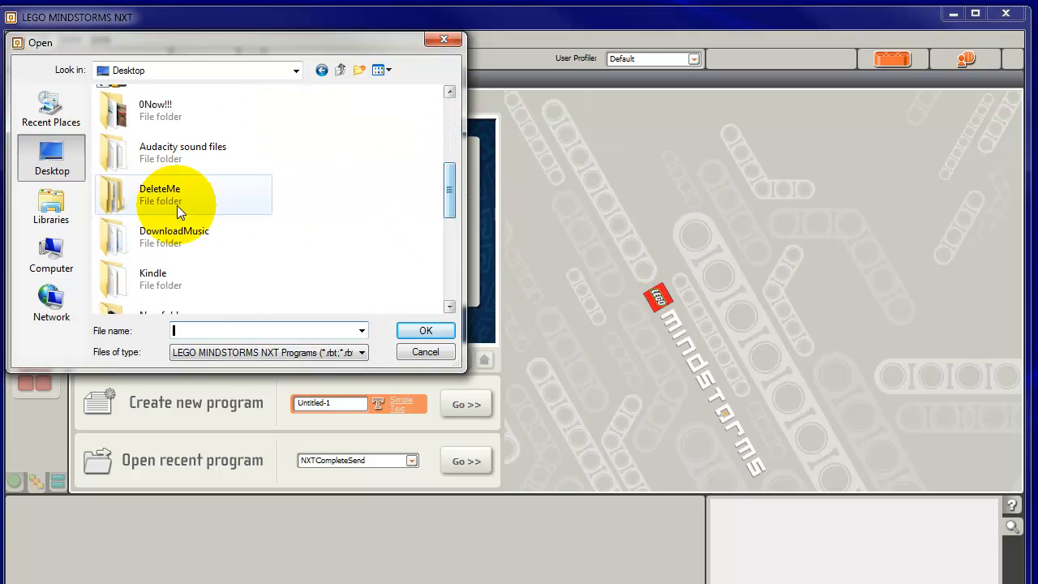
double_click(159, 195)
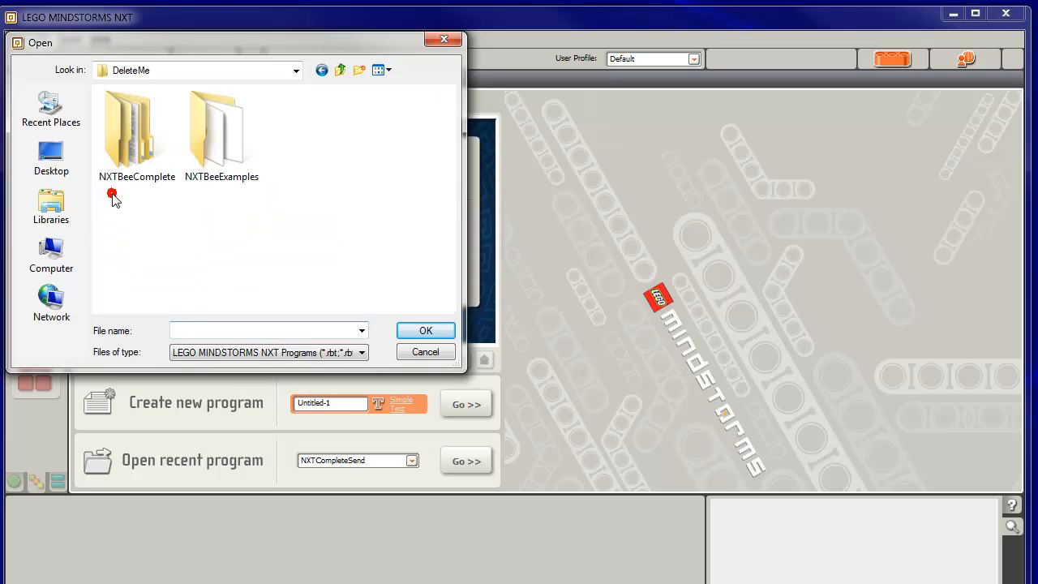
left_click(220, 130)
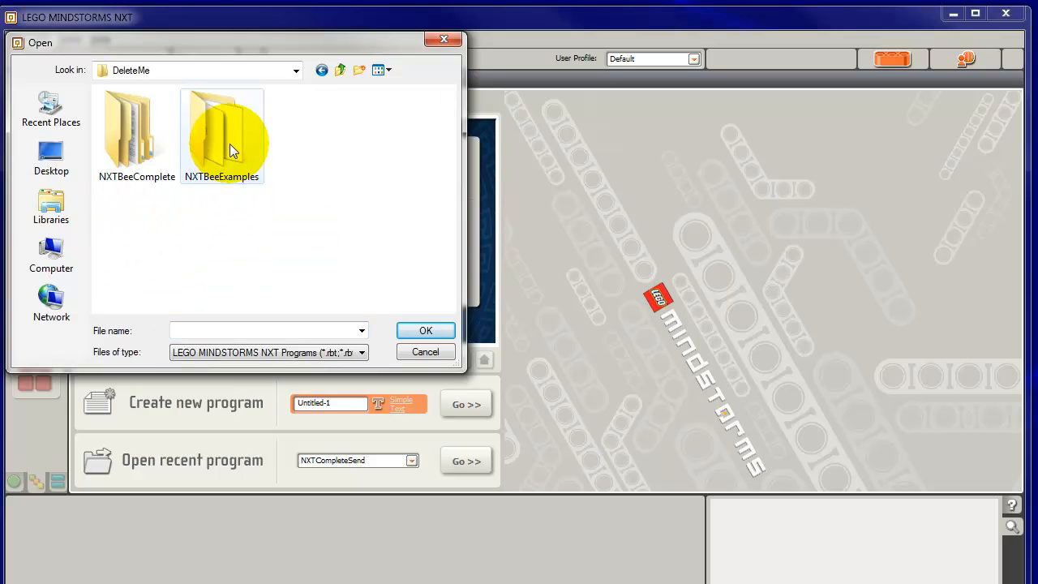
mouse_move(252, 208)
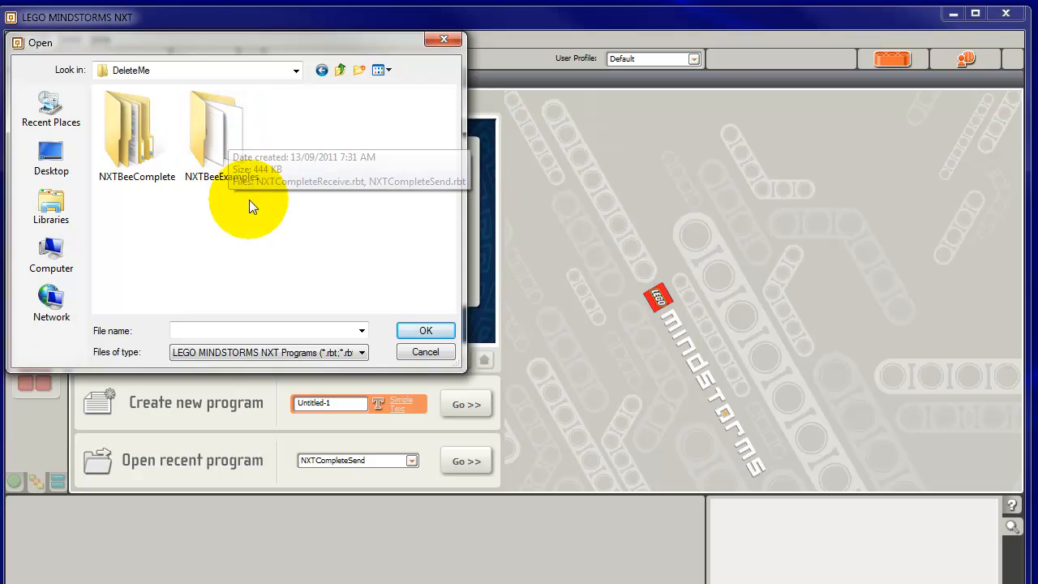
double_click(216, 127)
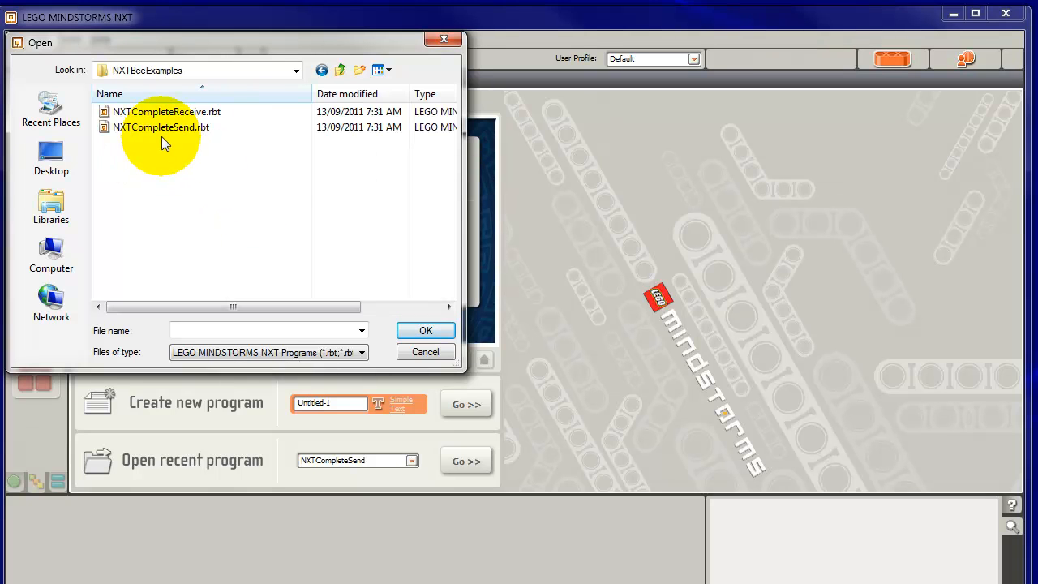
left_click(161, 126)
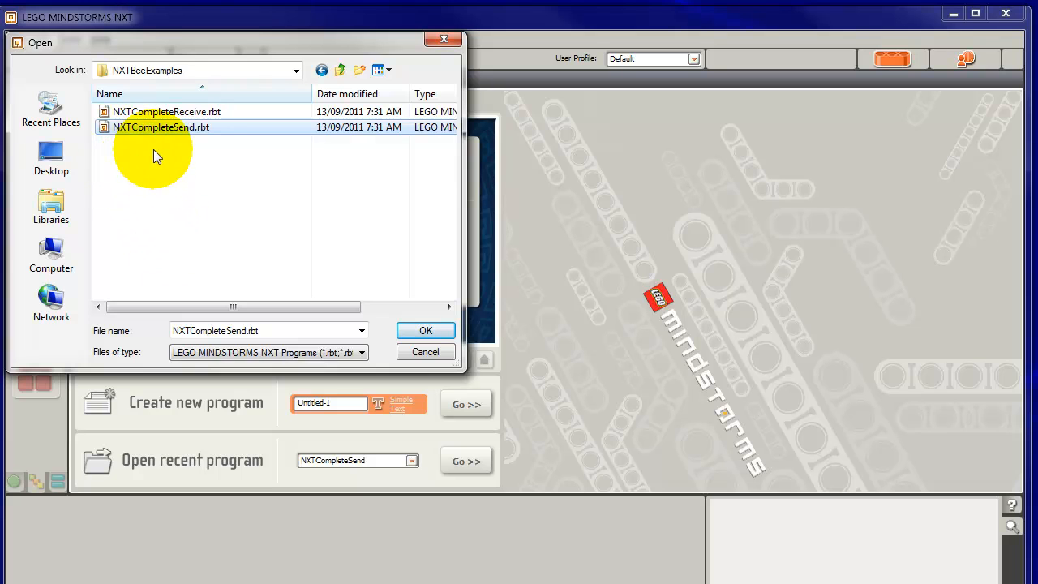
mouse_move(203, 159)
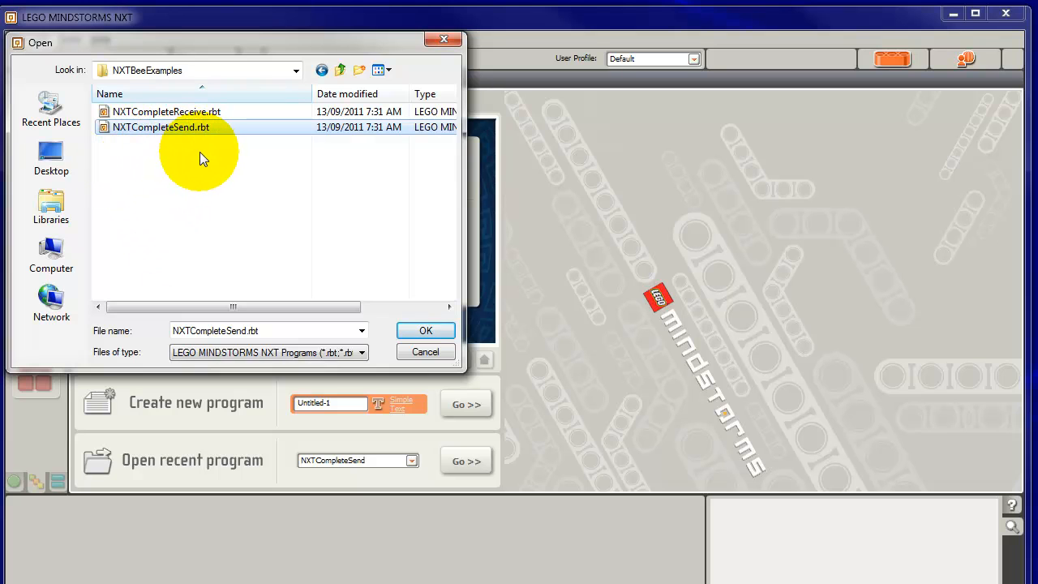
mouse_move(424, 331)
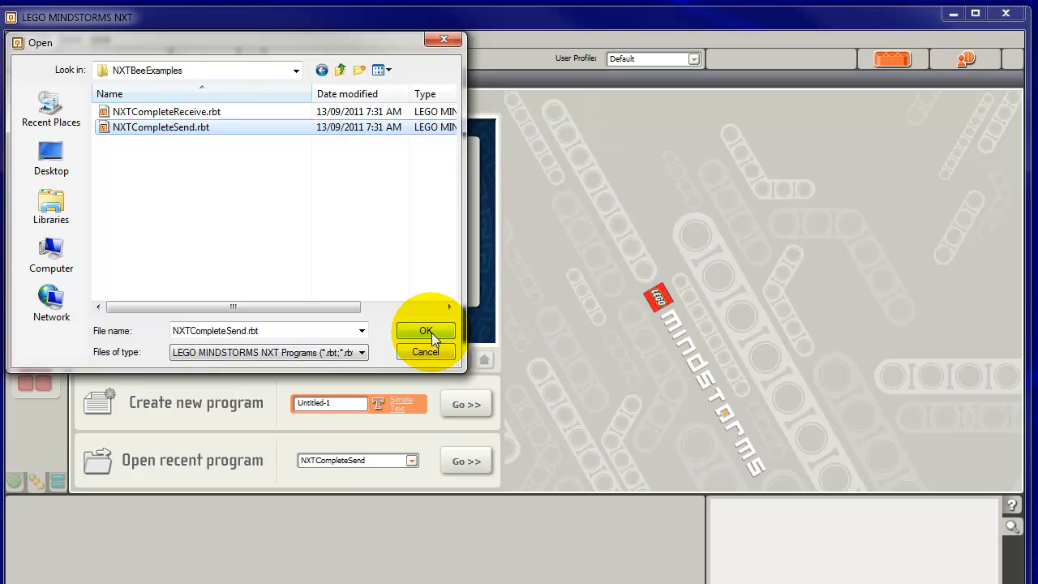
Open NXTCompleteSend and select the loop's Text block to show its Test123 setting.
left_click(425, 331)
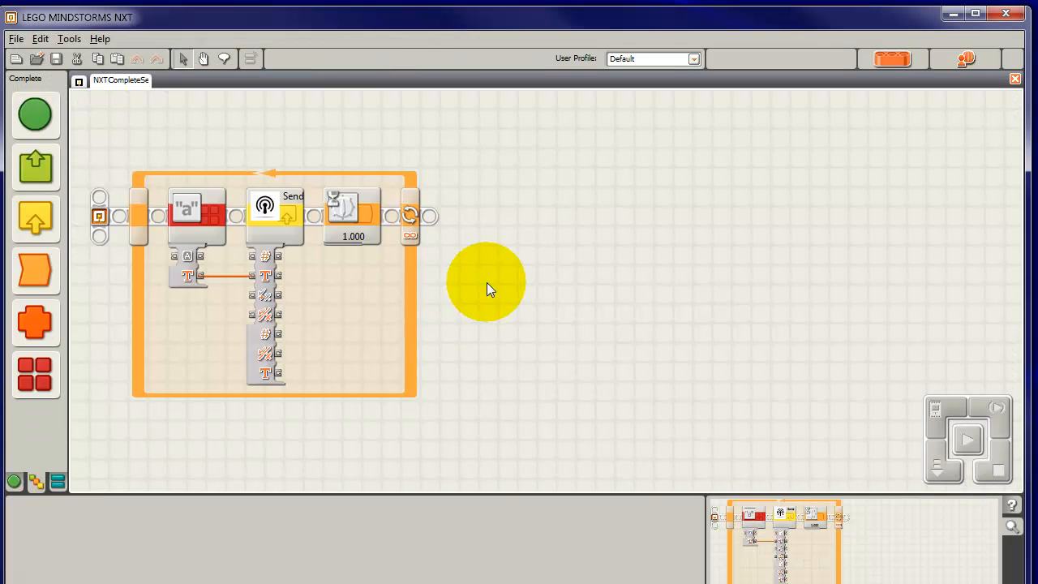
mouse_move(223, 424)
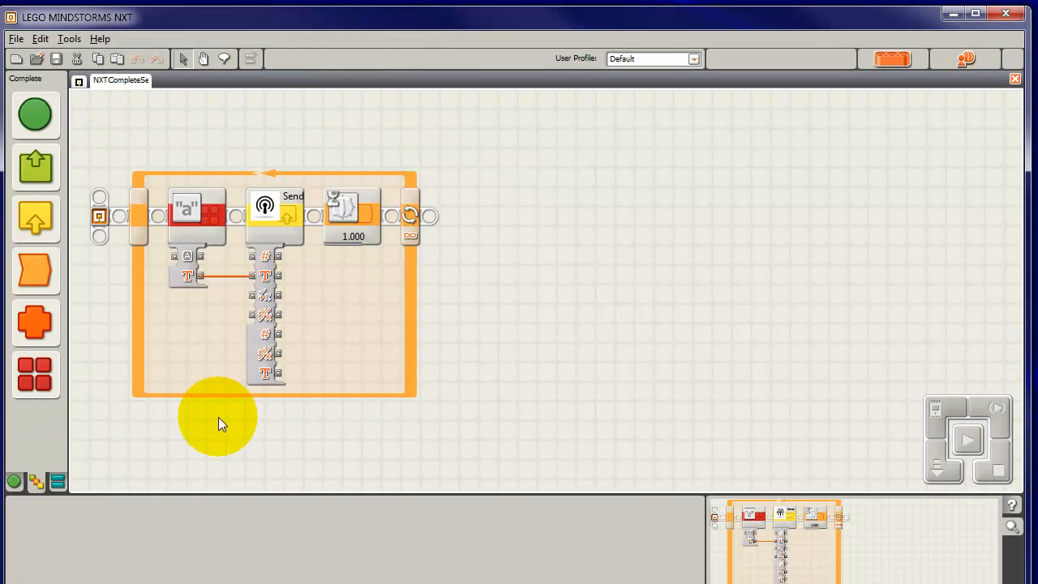
mouse_move(171, 389)
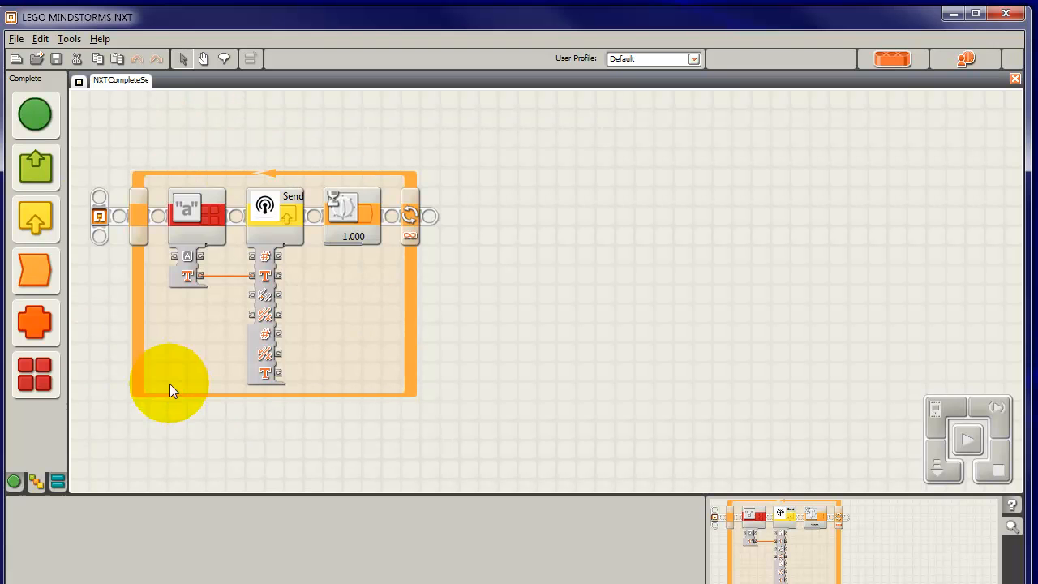
mouse_move(214, 404)
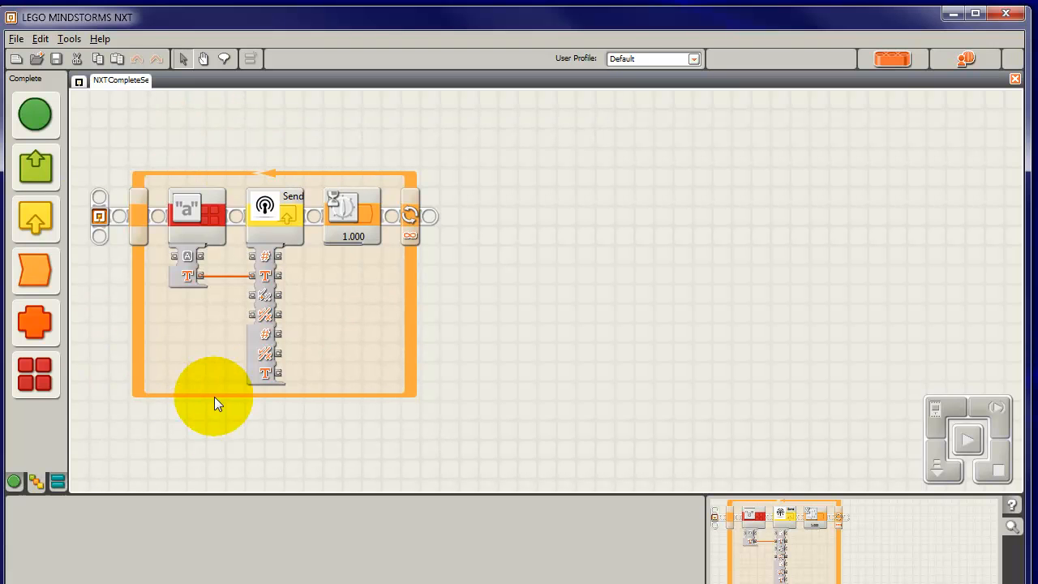
left_click(195, 214)
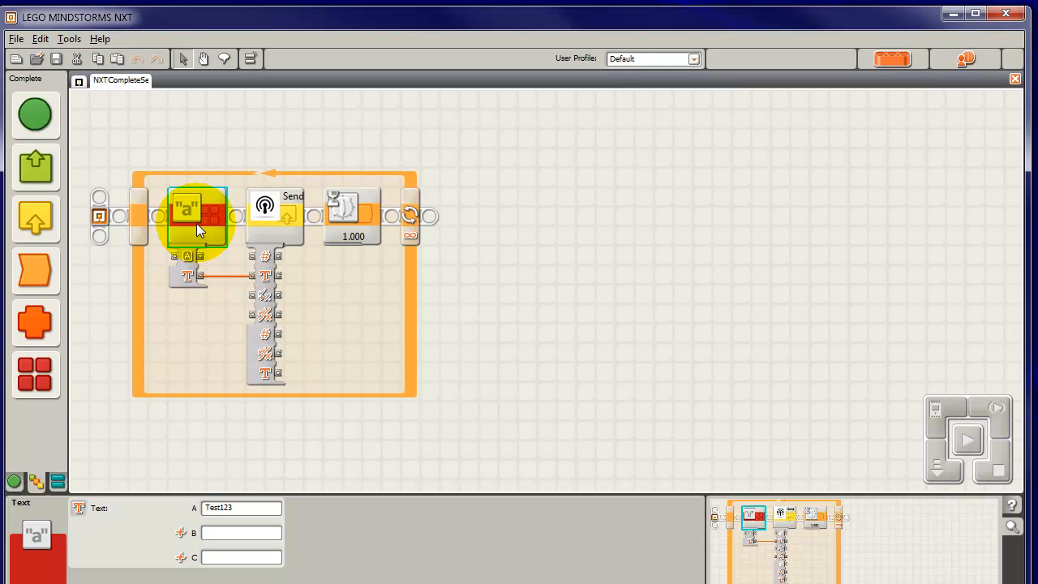
left_click(194, 217)
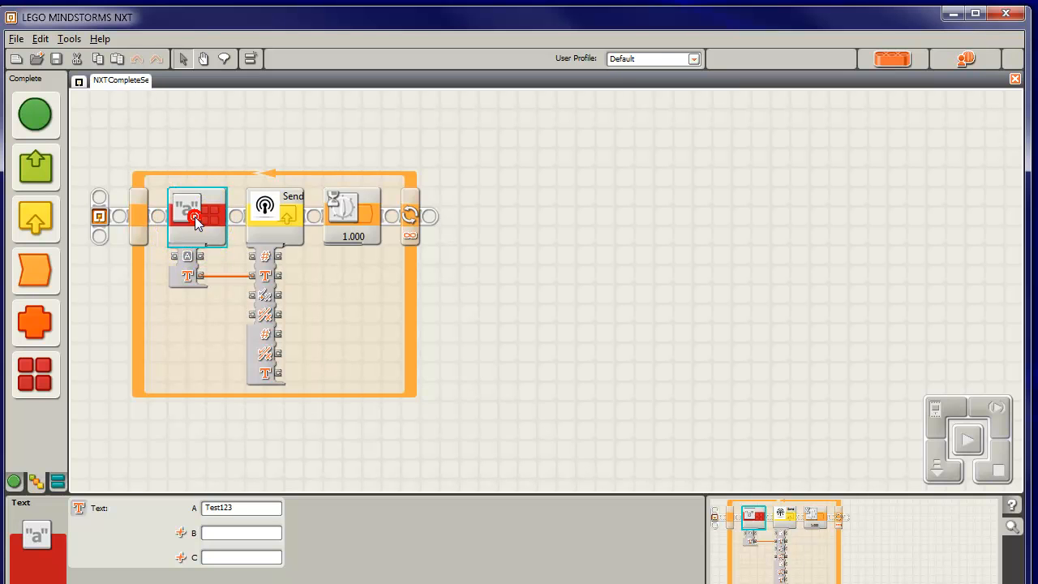
left_click(195, 214)
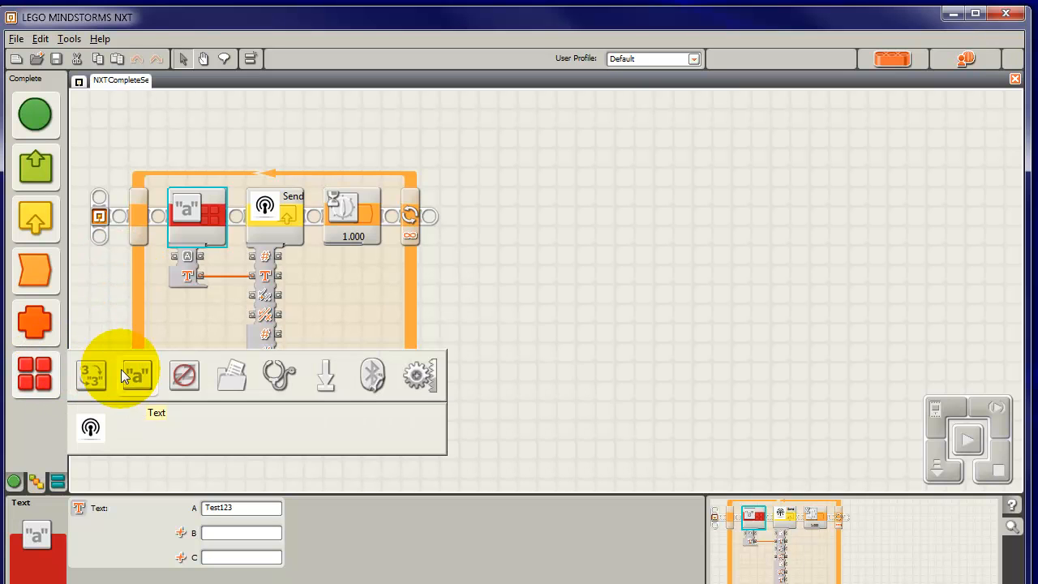
mouse_move(137, 381)
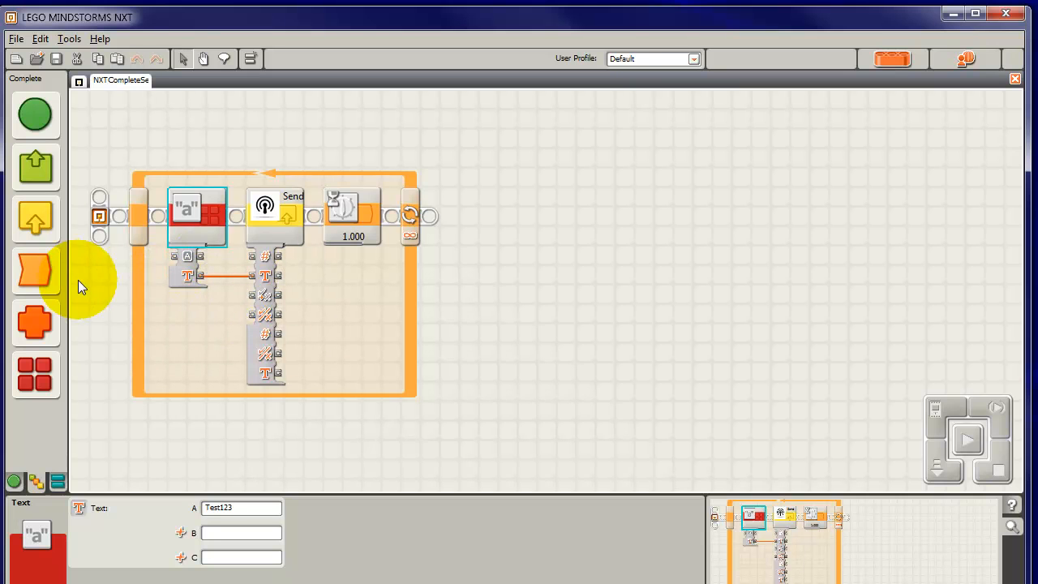
mouse_move(35, 375)
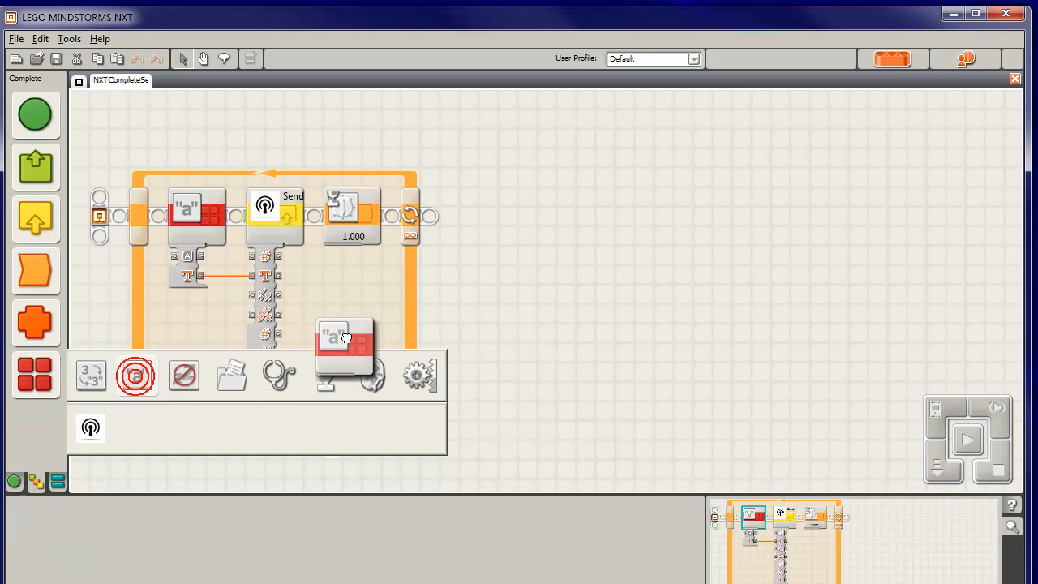
left_click_drag(344, 336, 457, 214)
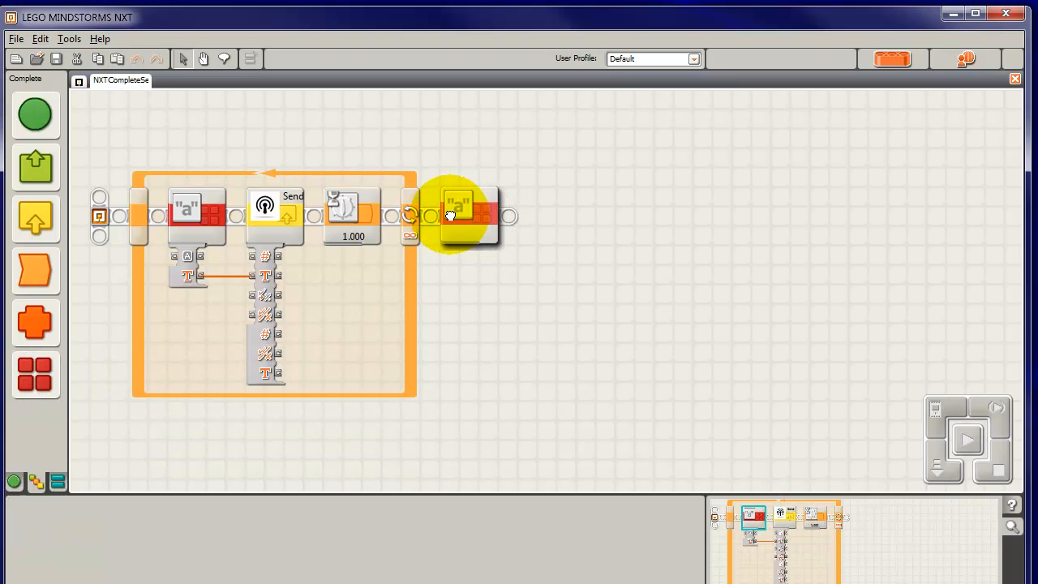
left_click(468, 214)
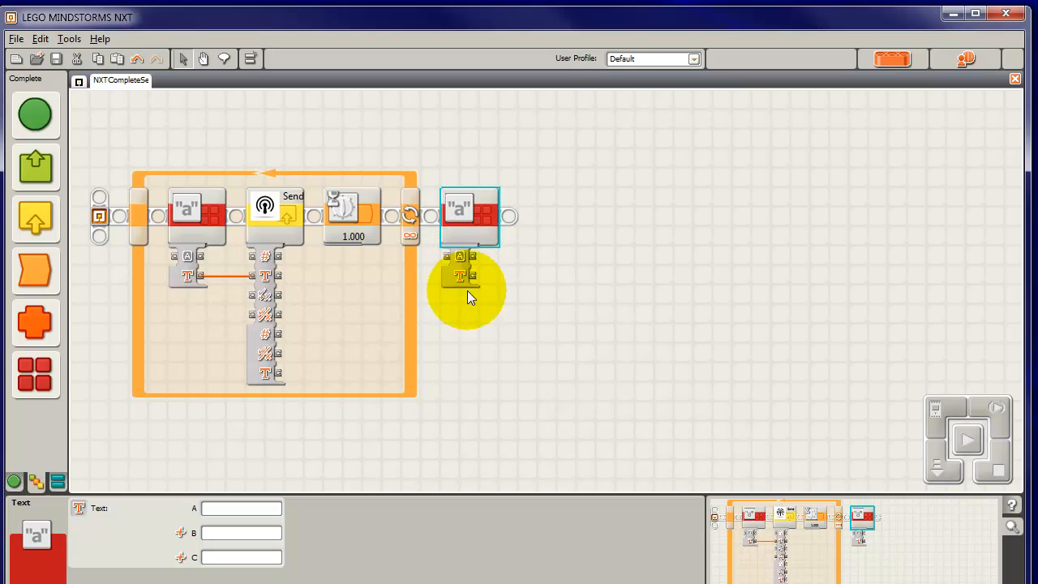
mouse_move(495, 282)
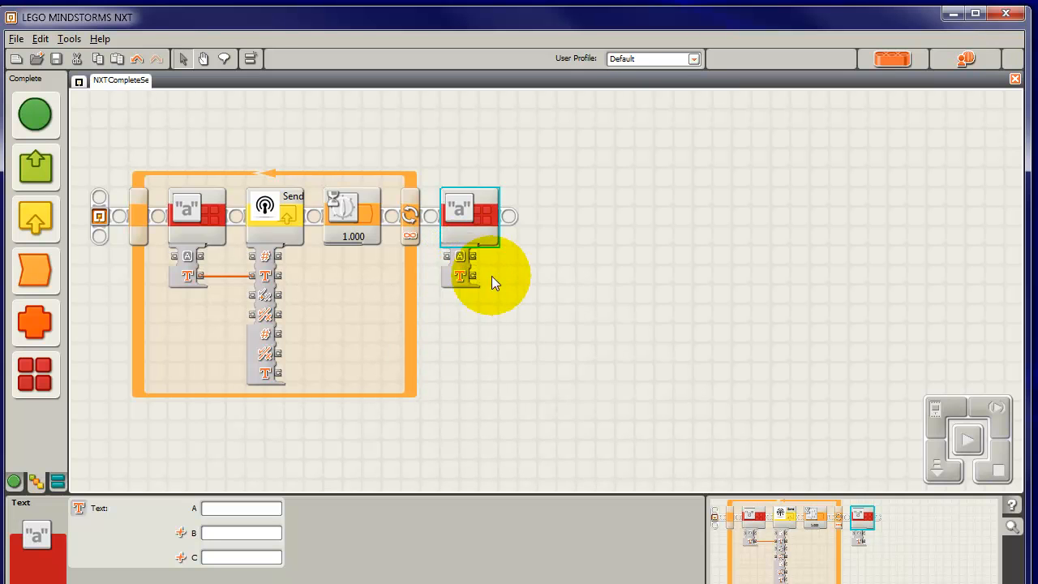
mouse_move(462, 328)
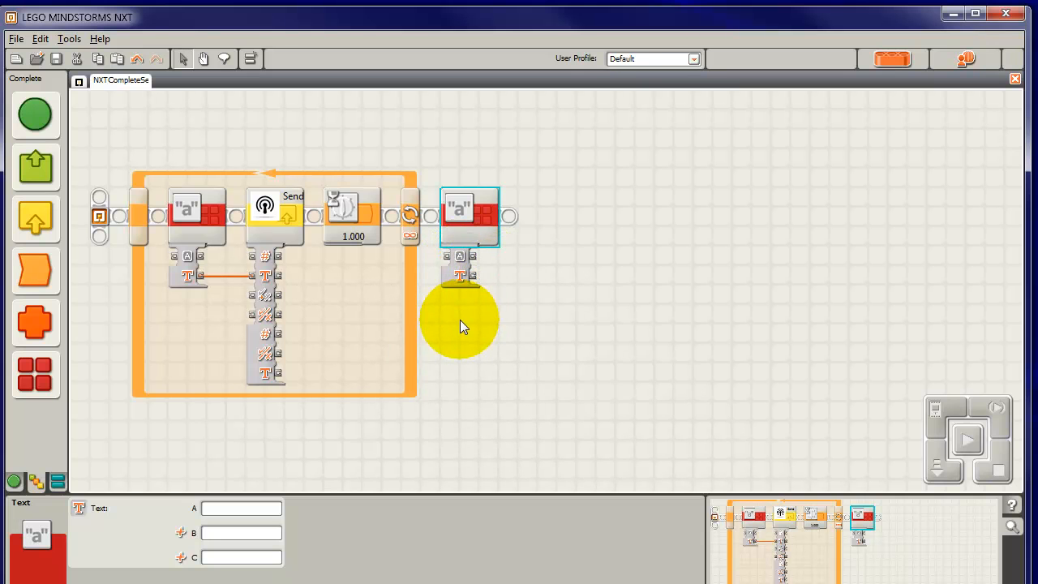
mouse_move(480, 300)
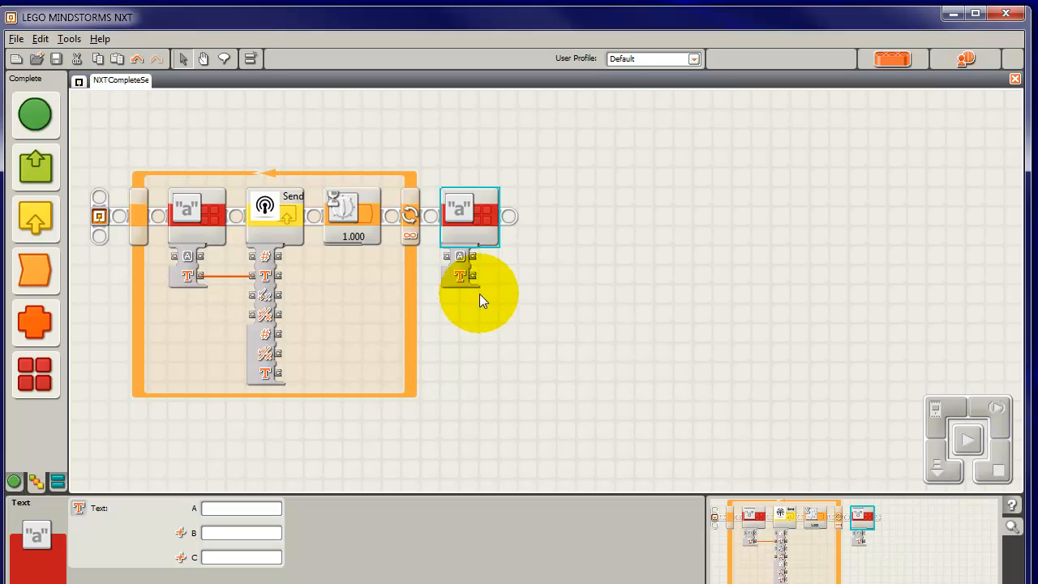
mouse_move(474, 250)
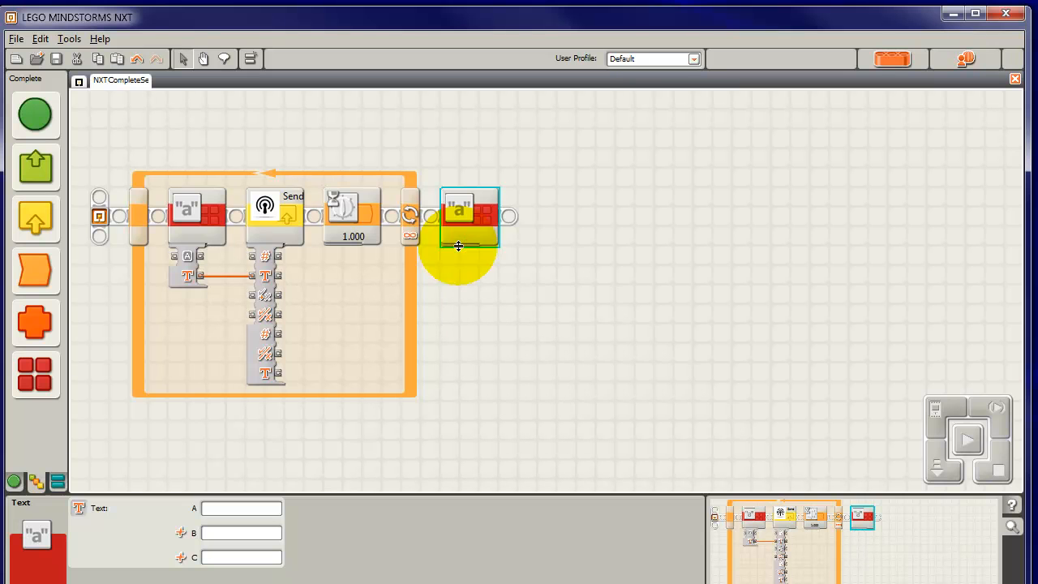
mouse_move(471, 235)
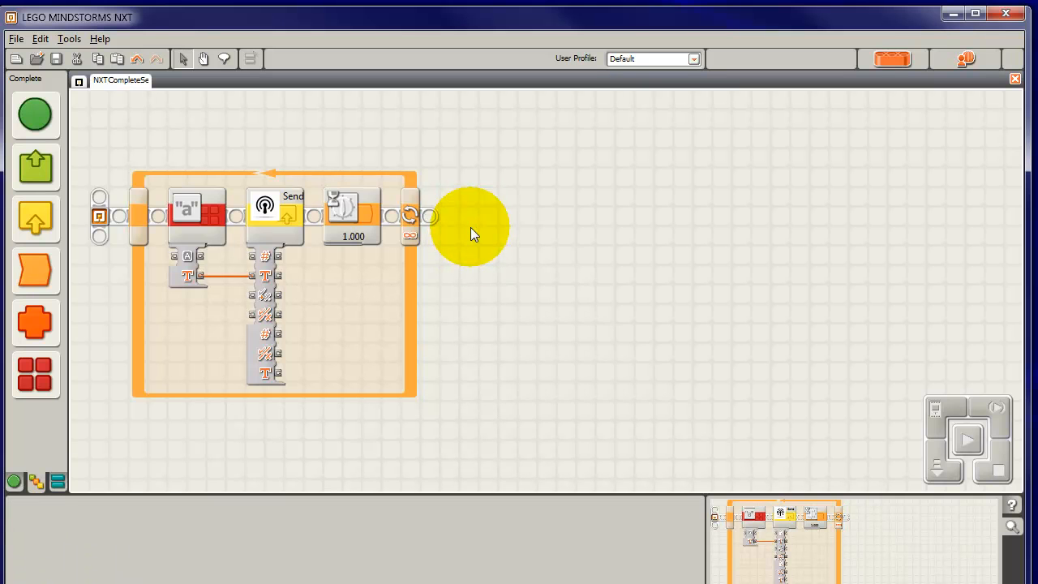
mouse_move(470, 223)
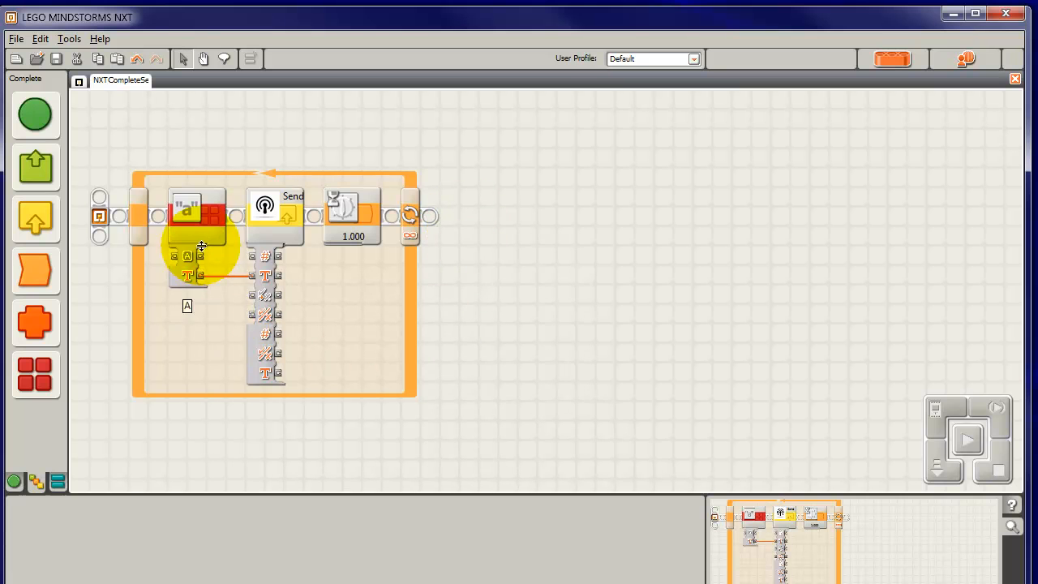
Select the Text block to show its Test123 text wired to the Send block's Input String.
left_click(198, 214)
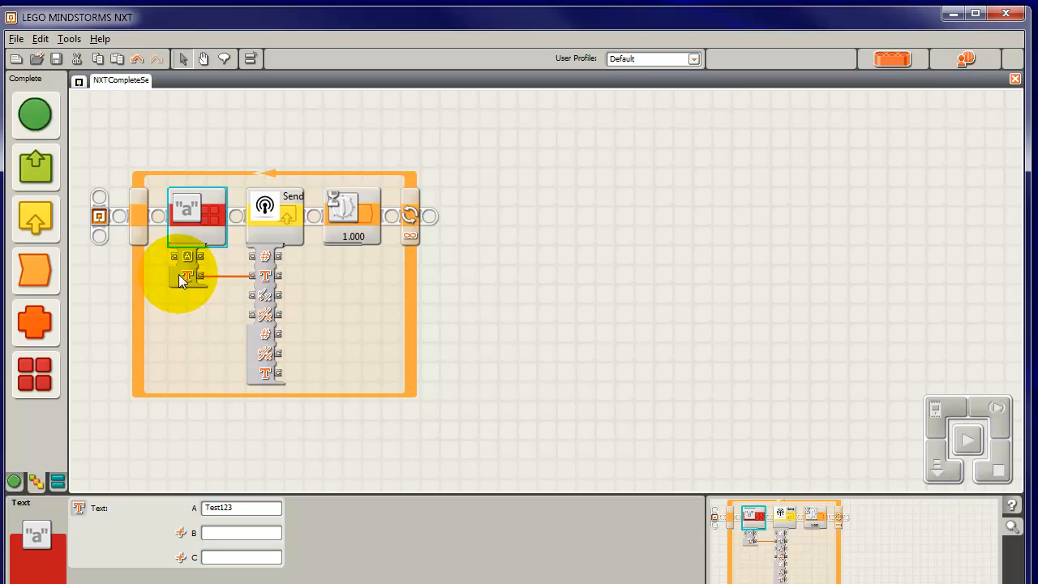
mouse_move(188, 275)
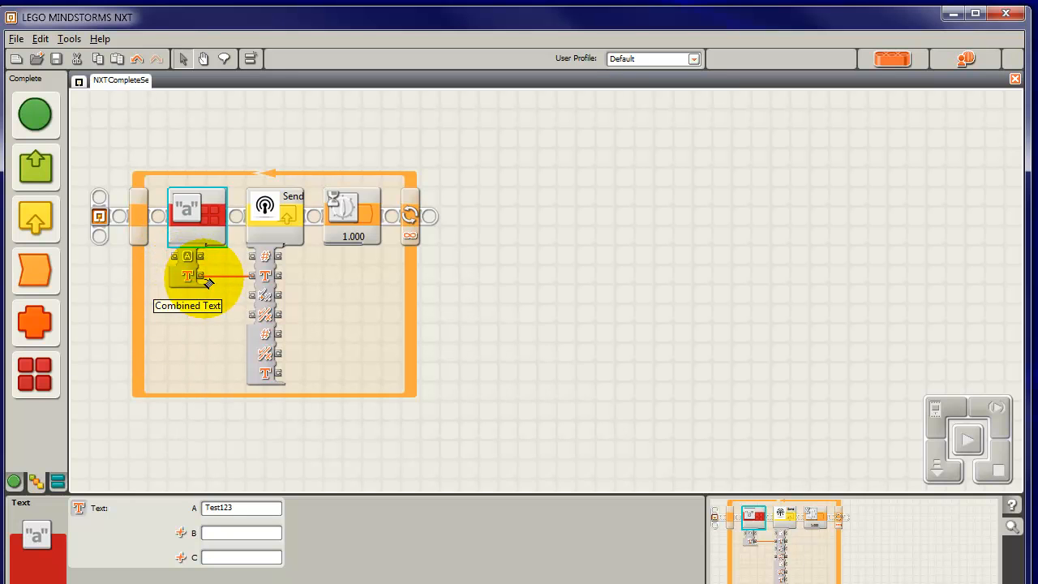
mouse_move(261, 283)
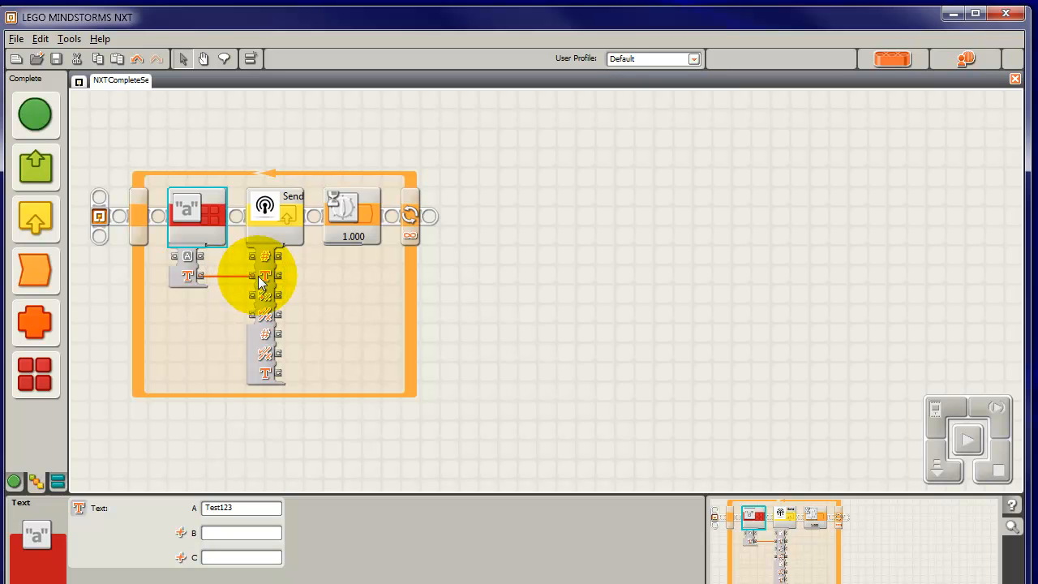
mouse_move(267, 279)
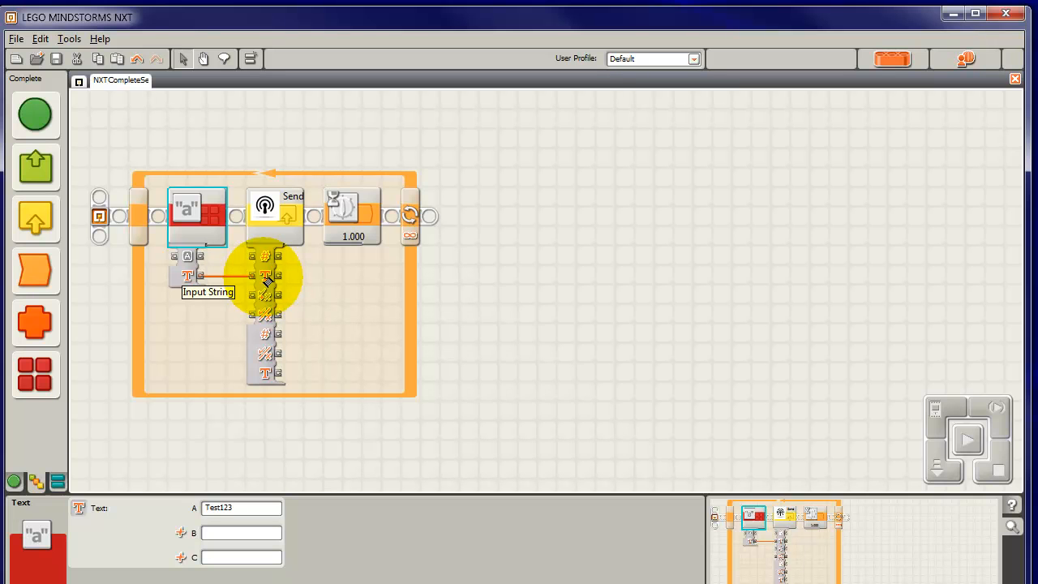
mouse_move(279, 218)
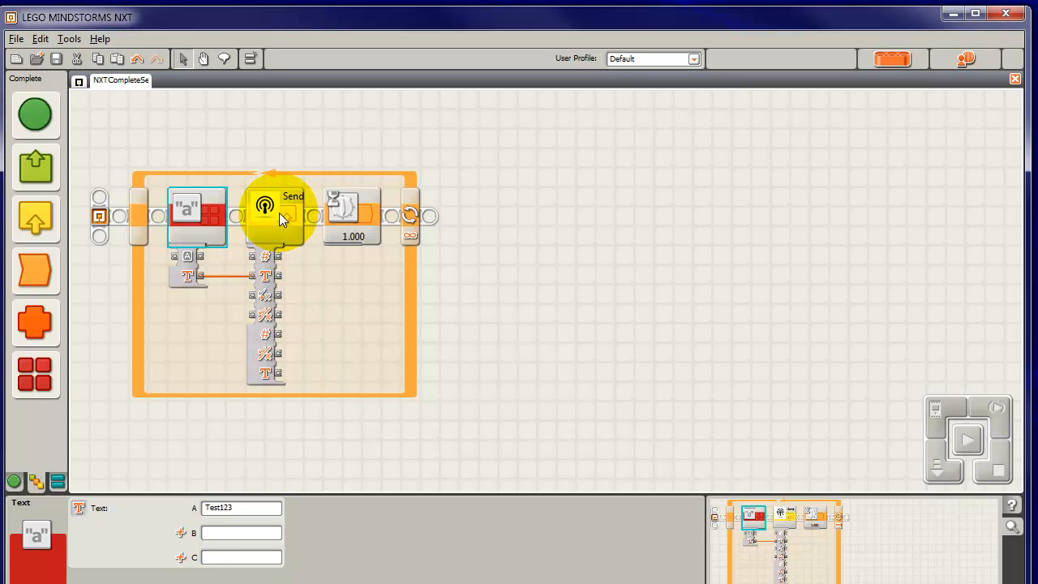
left_click(275, 214)
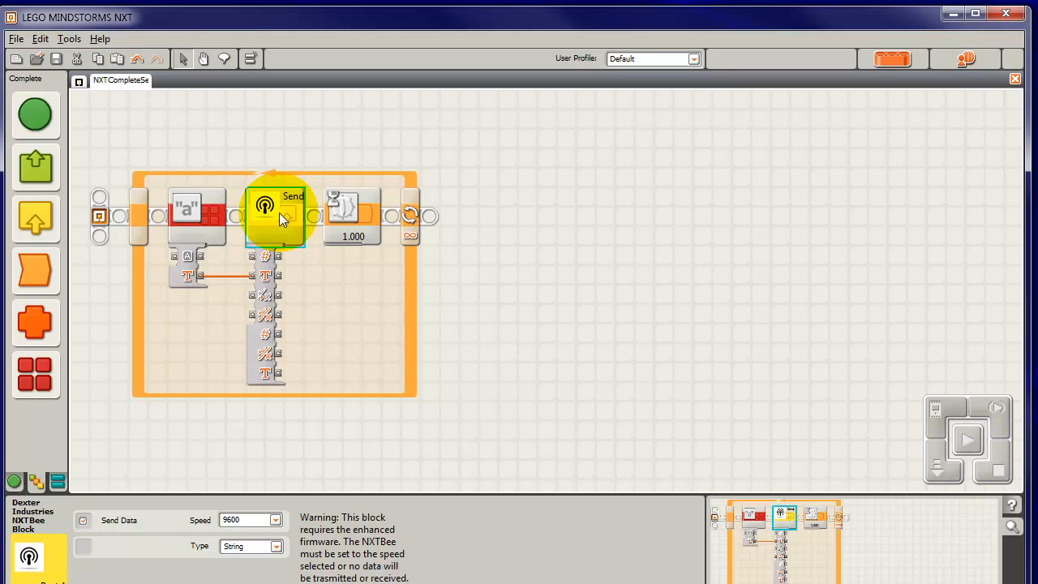
mouse_move(286, 191)
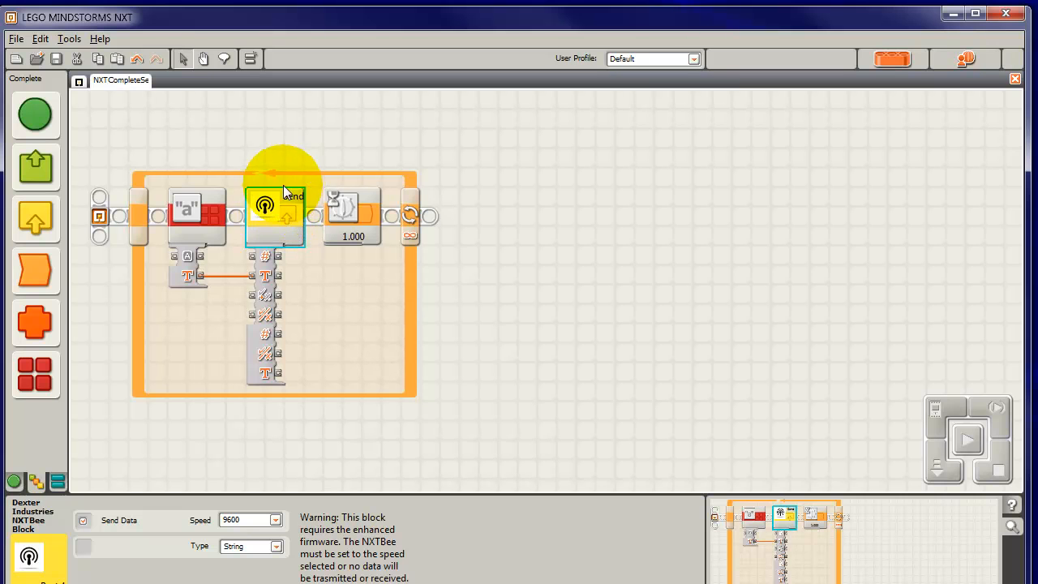
mouse_move(95, 522)
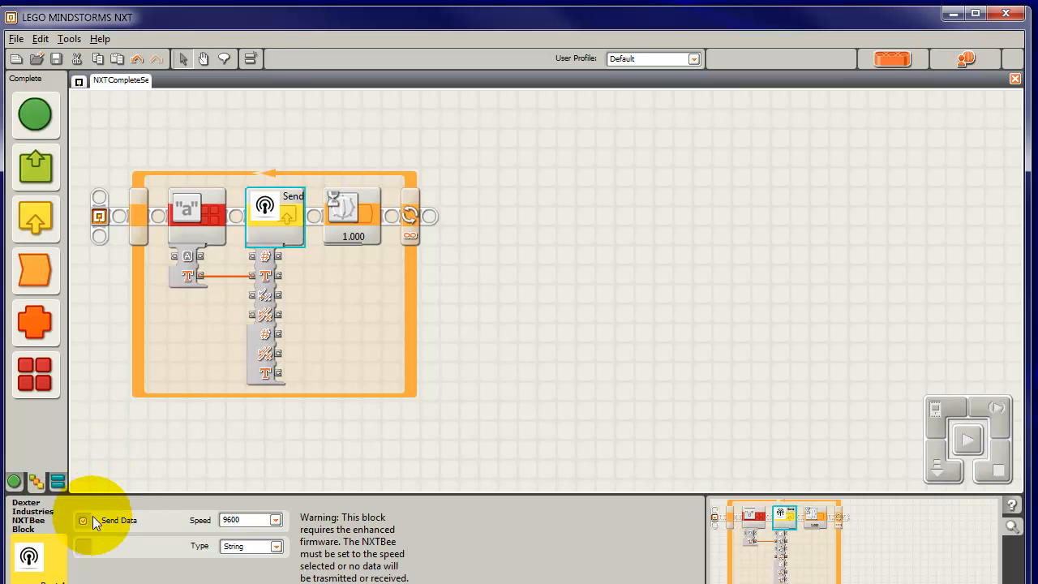
mouse_move(89, 531)
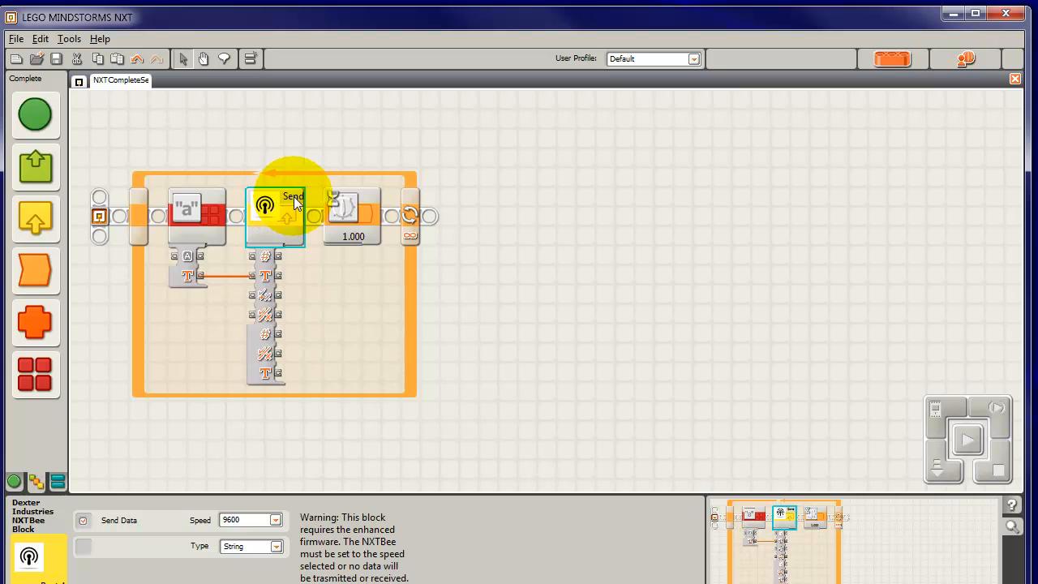
left_click(84, 522)
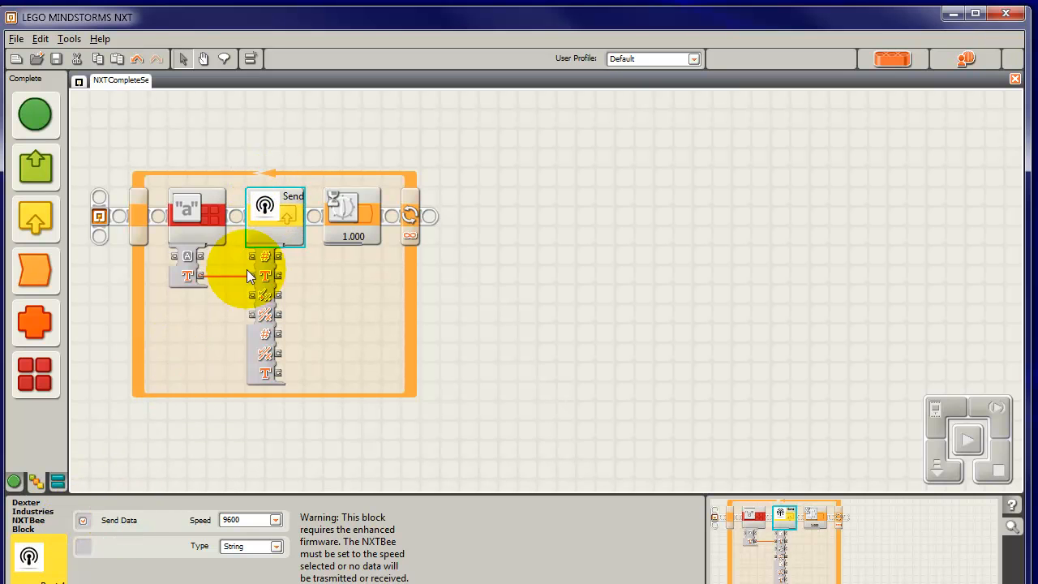
mouse_move(224, 295)
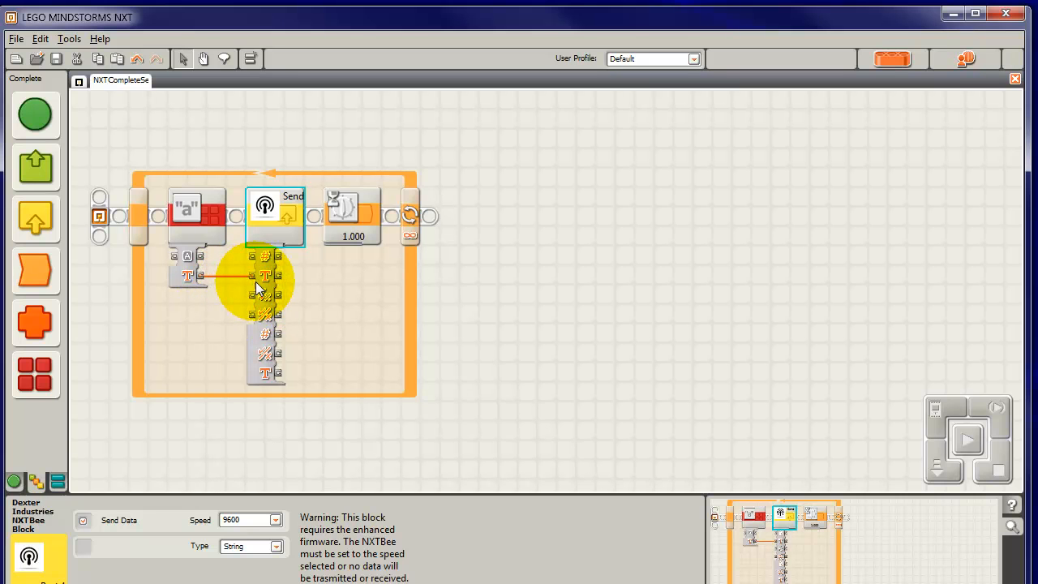
mouse_move(266, 284)
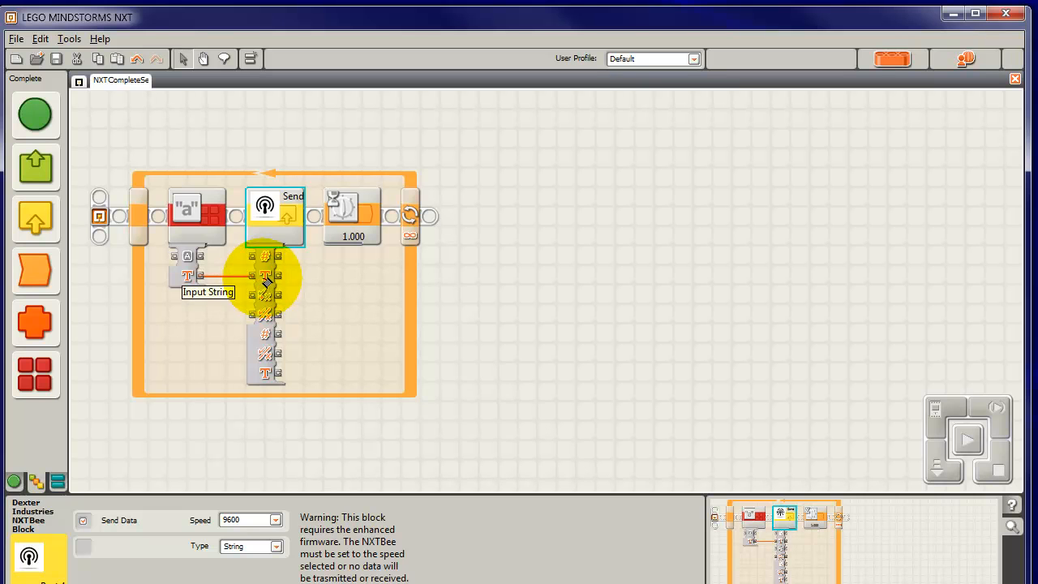
mouse_move(230, 276)
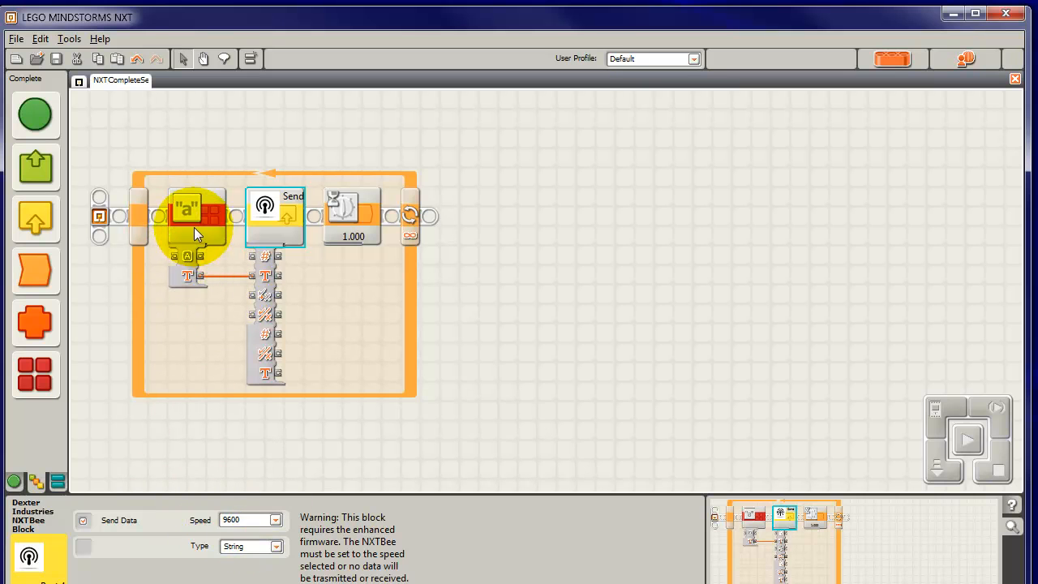
Select the Text block and point out its first text value, A.
left_click(197, 217)
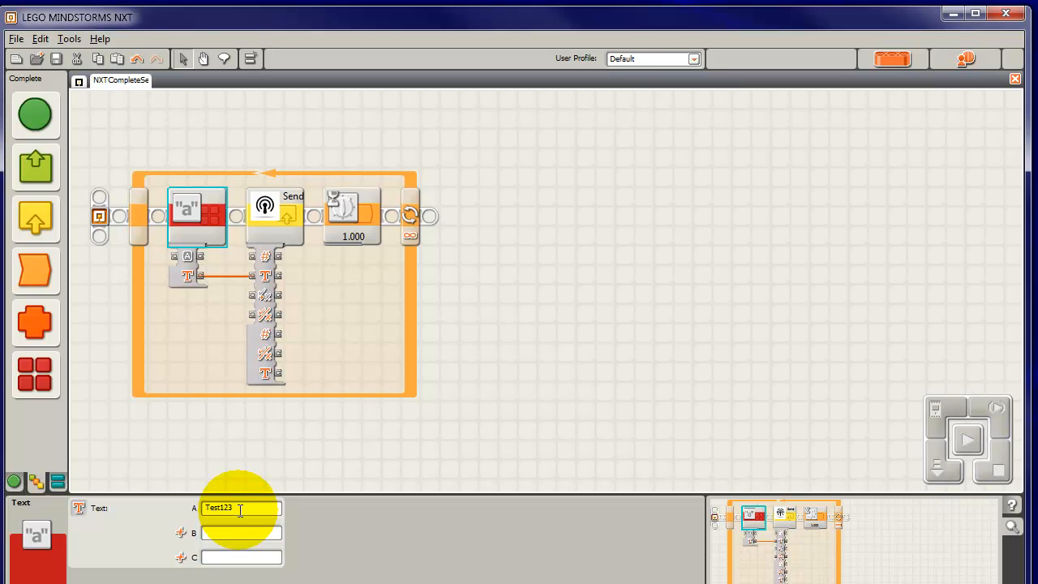
left_click(274, 217)
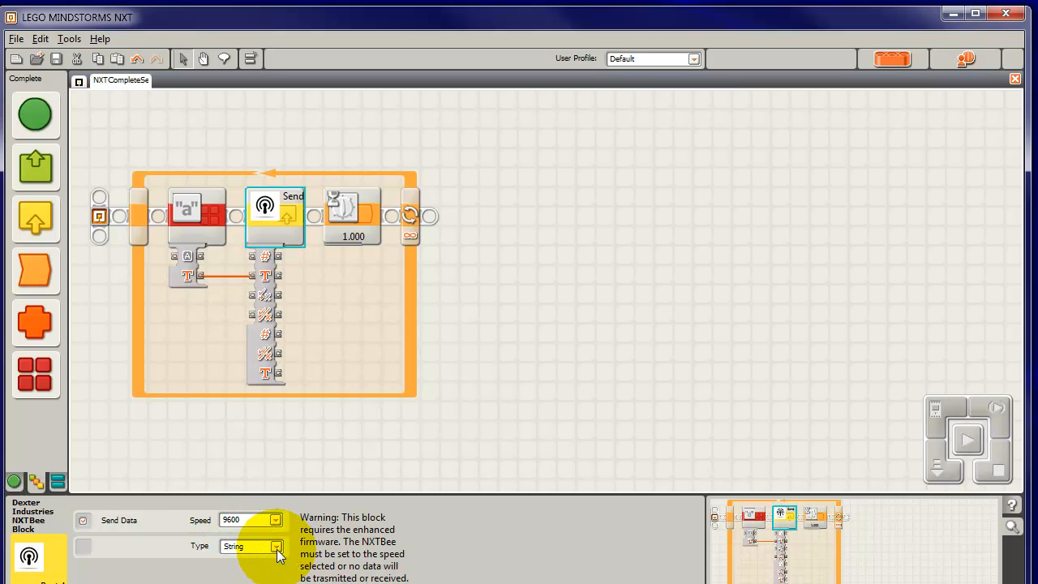
left_click(276, 545)
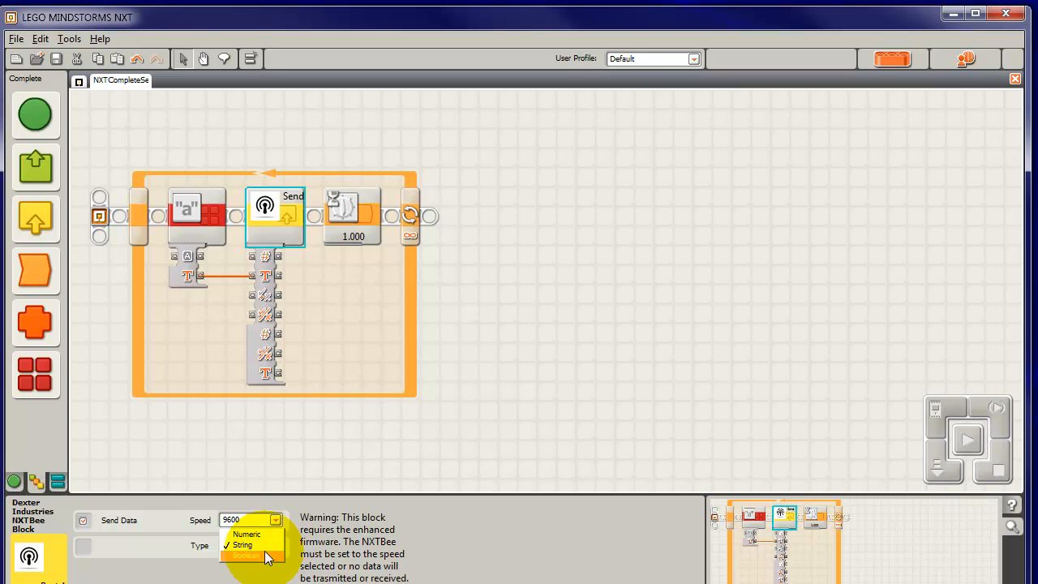
left_click(241, 545)
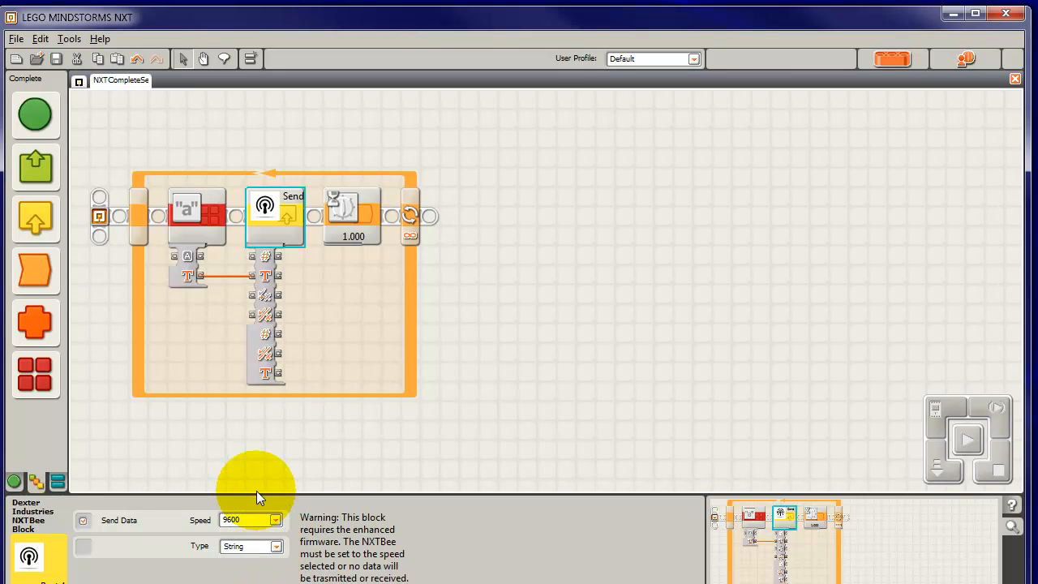
mouse_move(284, 560)
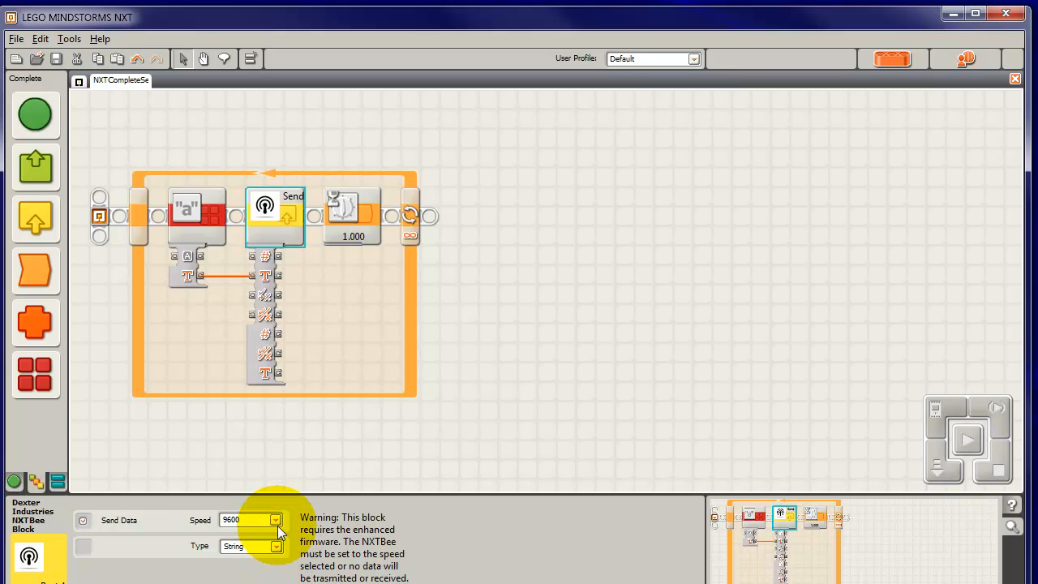
left_click(275, 519)
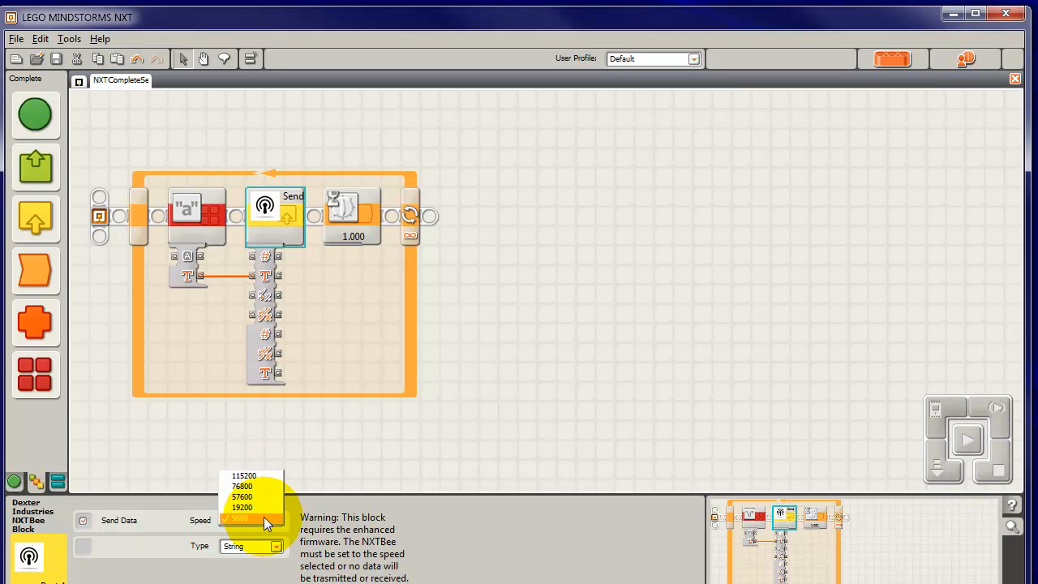
left_click(242, 518)
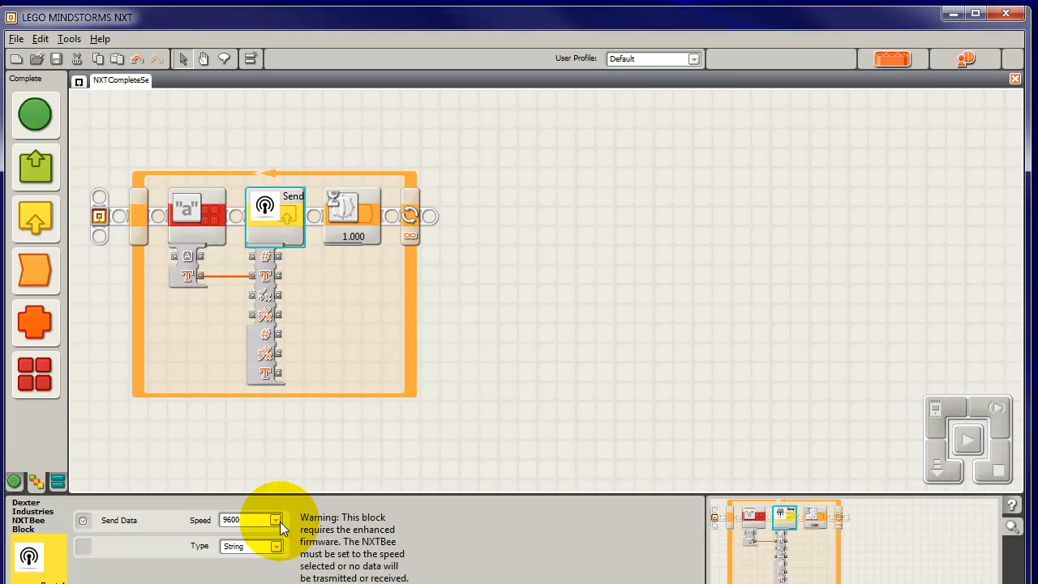
mouse_move(288, 306)
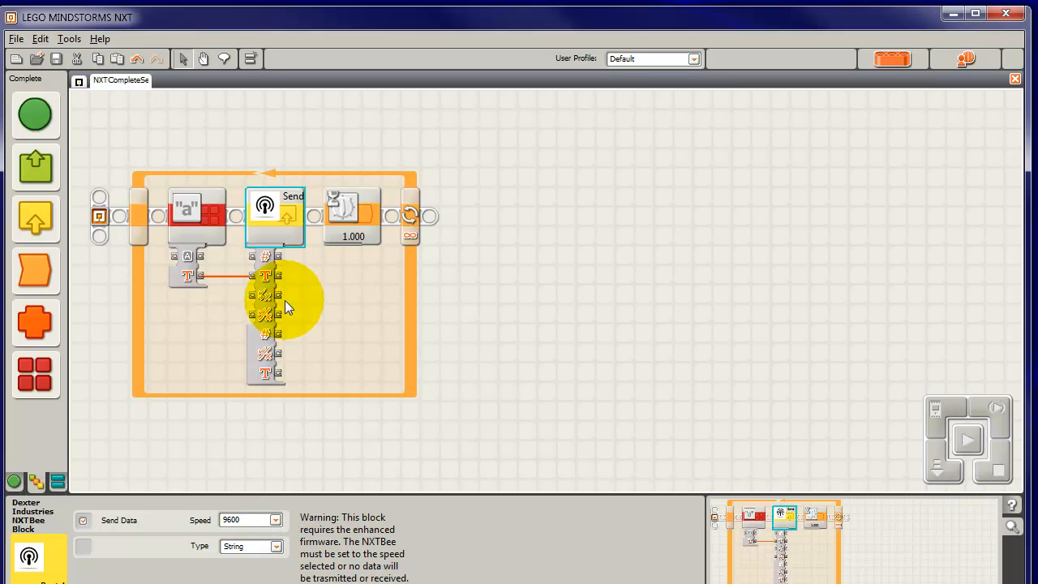
left_click(276, 214)
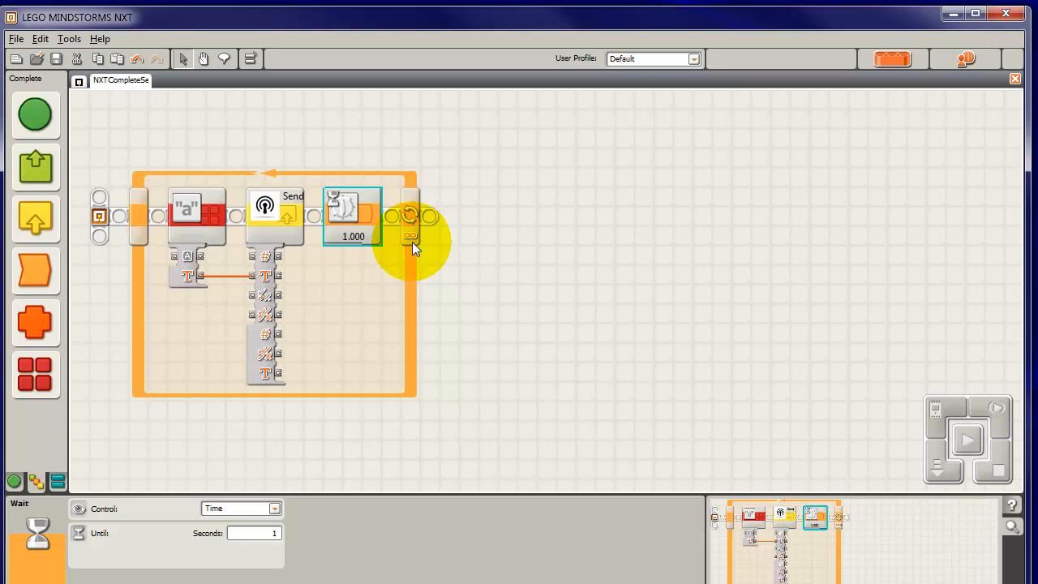
mouse_move(413, 240)
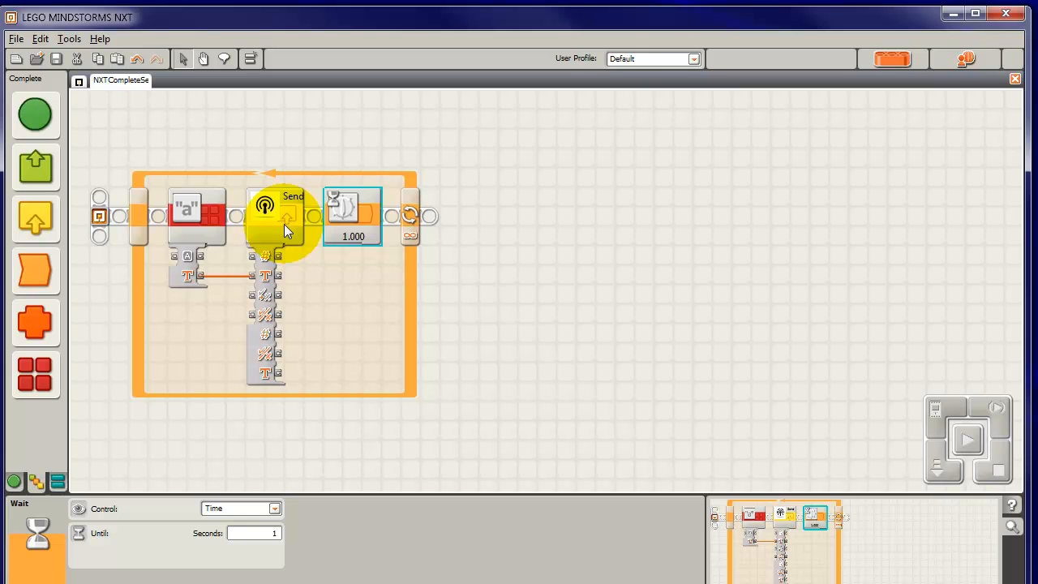
mouse_move(117, 146)
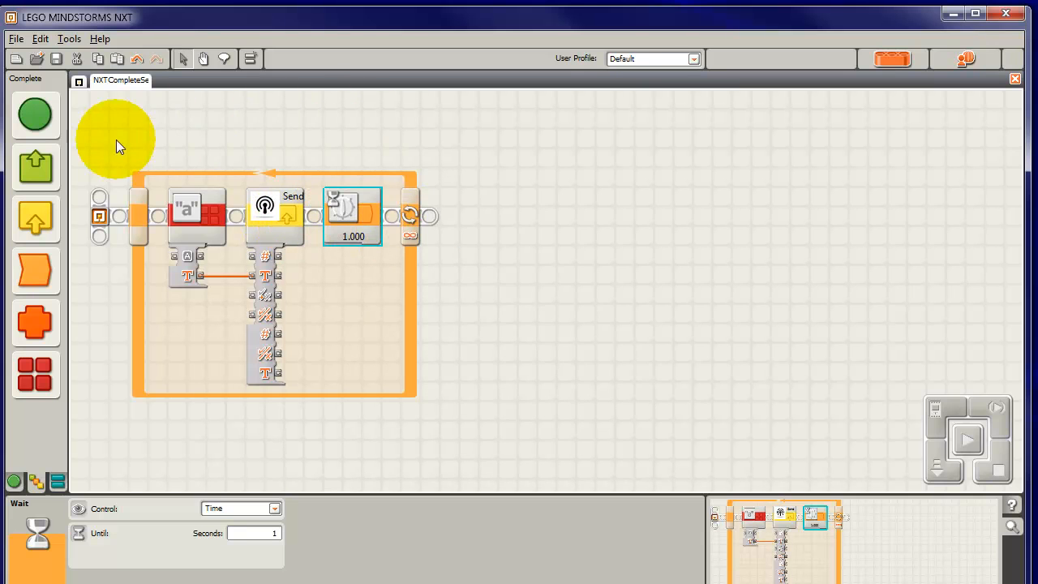
mouse_move(295, 130)
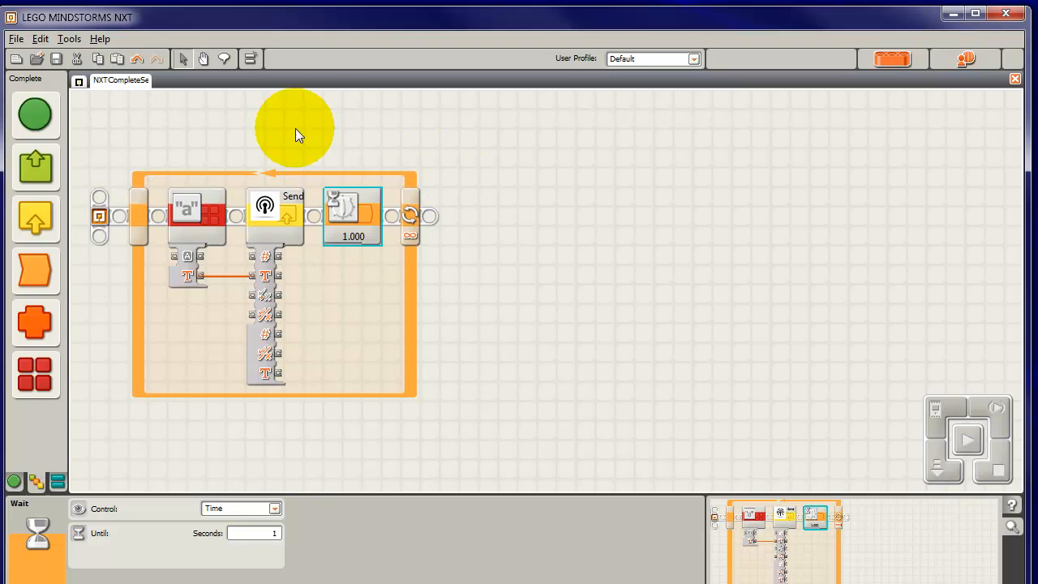
mouse_move(404, 247)
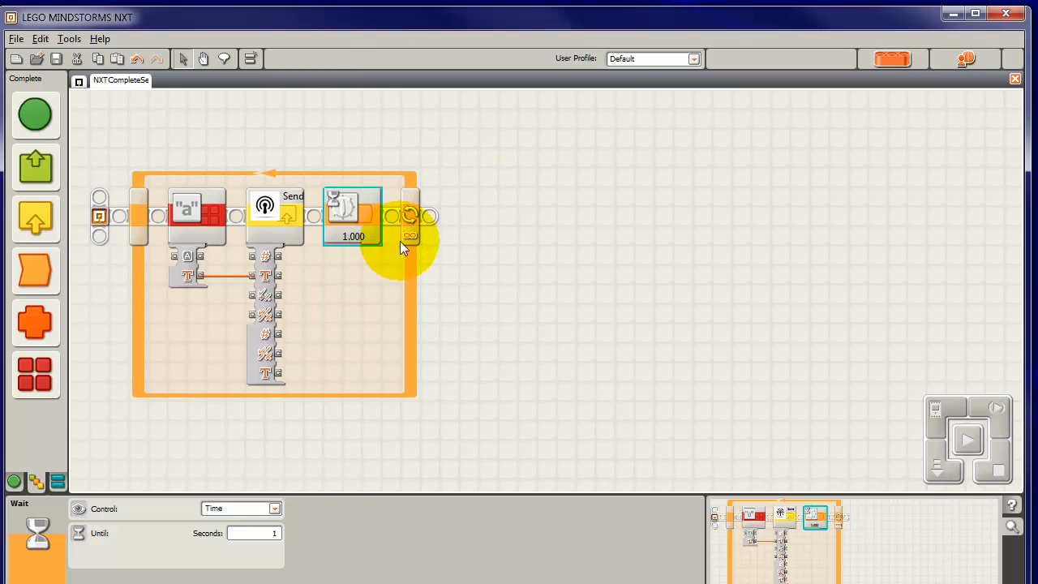
mouse_move(98, 203)
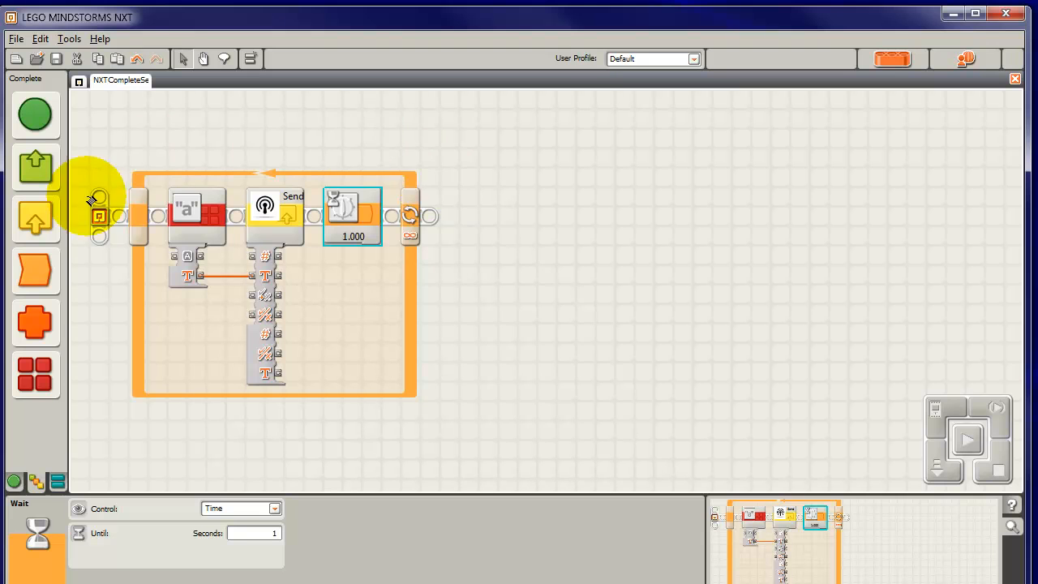
mouse_move(178, 150)
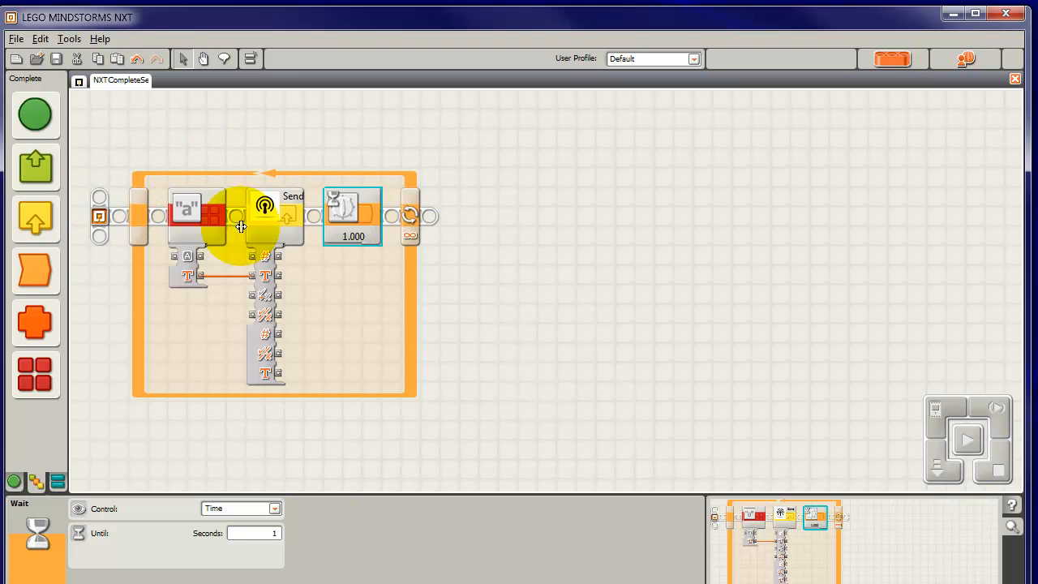
mouse_move(418, 175)
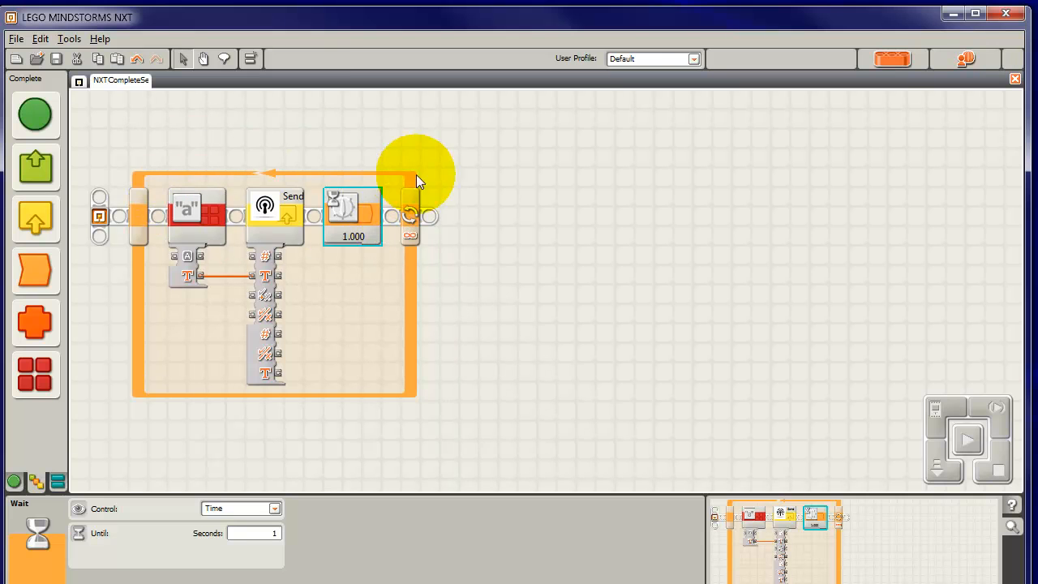
mouse_move(100, 186)
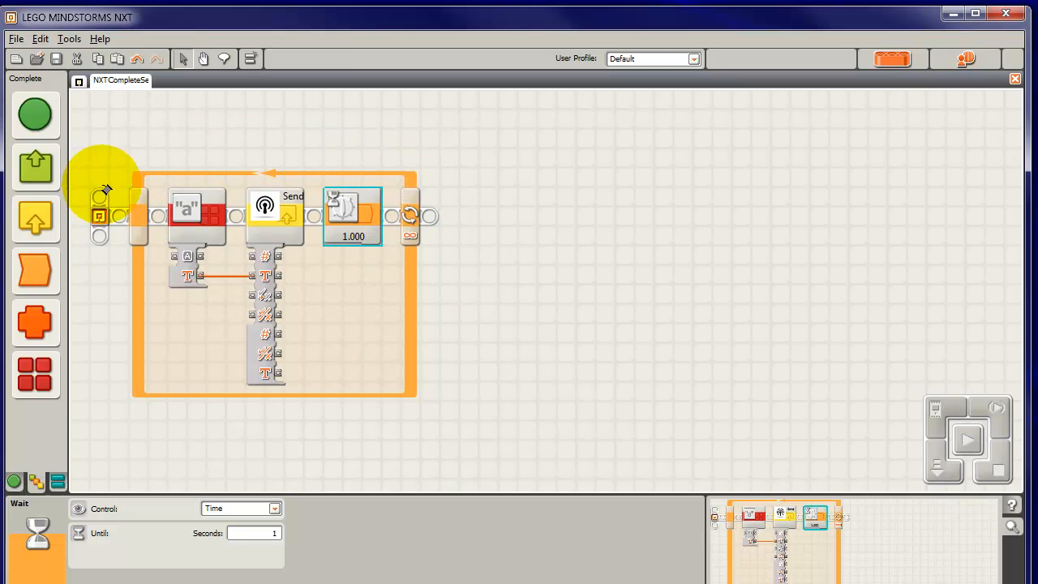